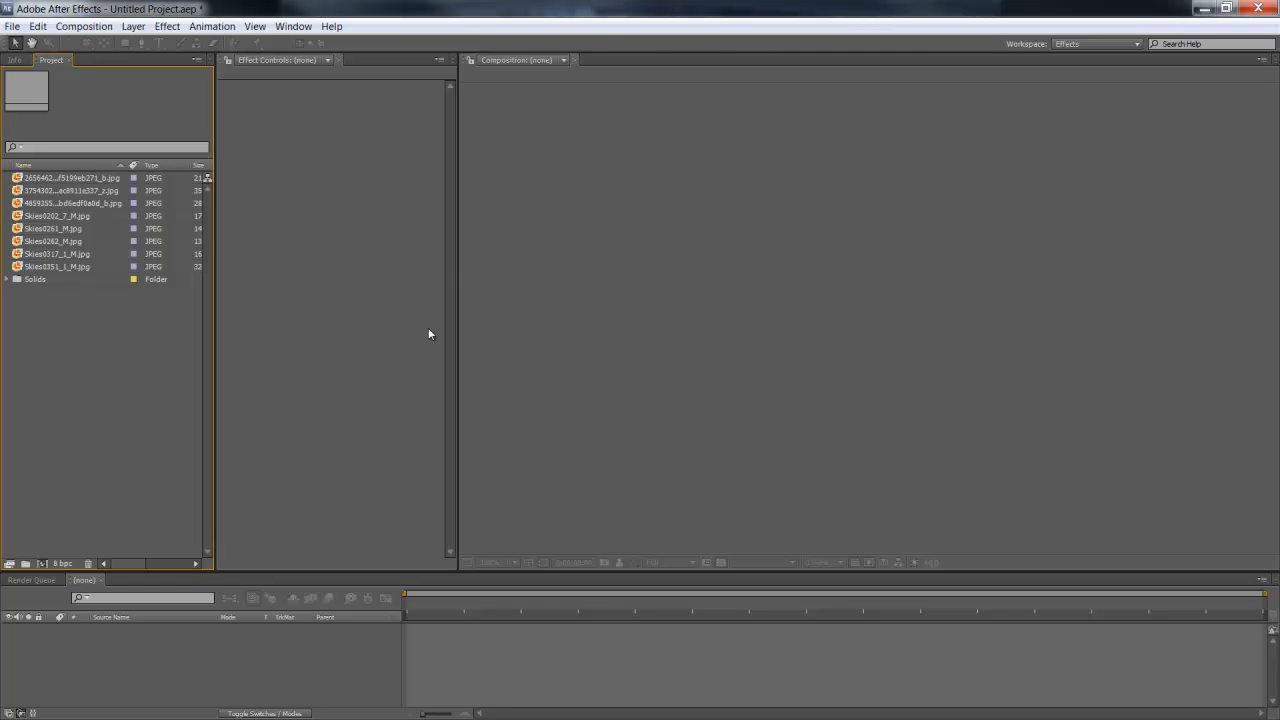
pyautogui.moveTo(456, 250)
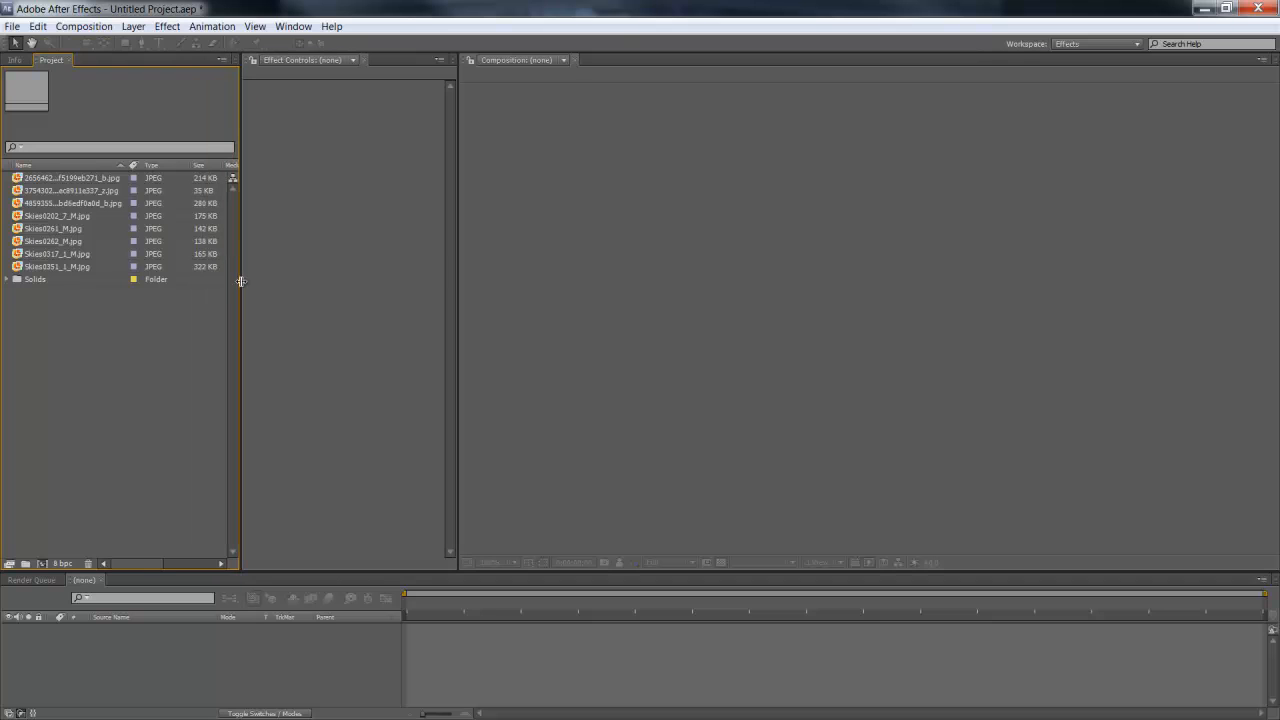
pyautogui.moveTo(38, 276)
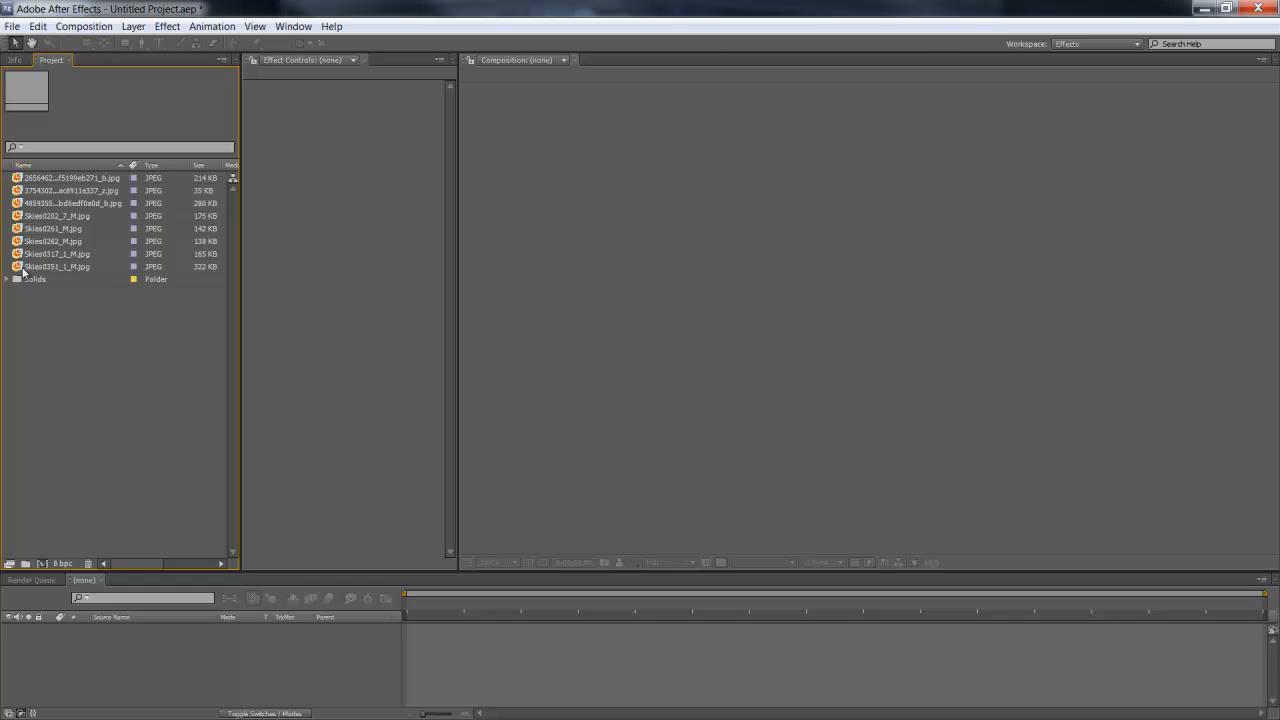
# Preview the imported sky photos and bring the cloud image up at full size
pyautogui.click(56, 252)
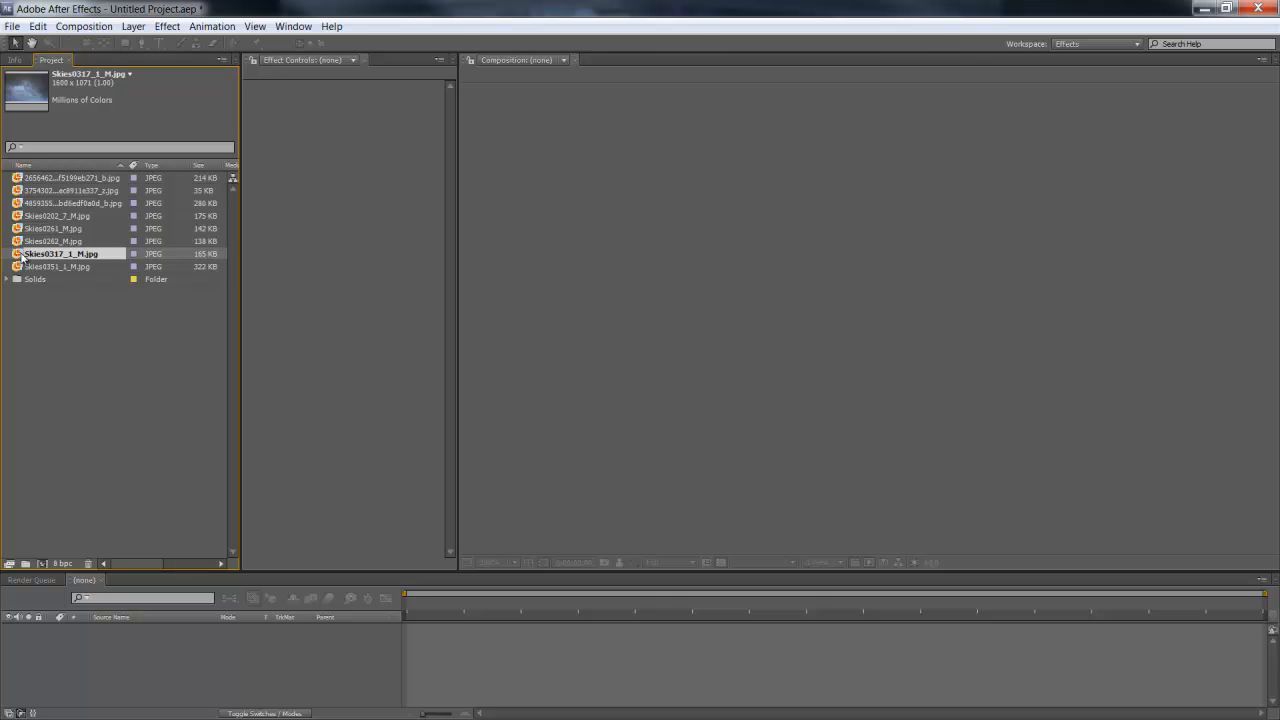
pyautogui.click(56, 240)
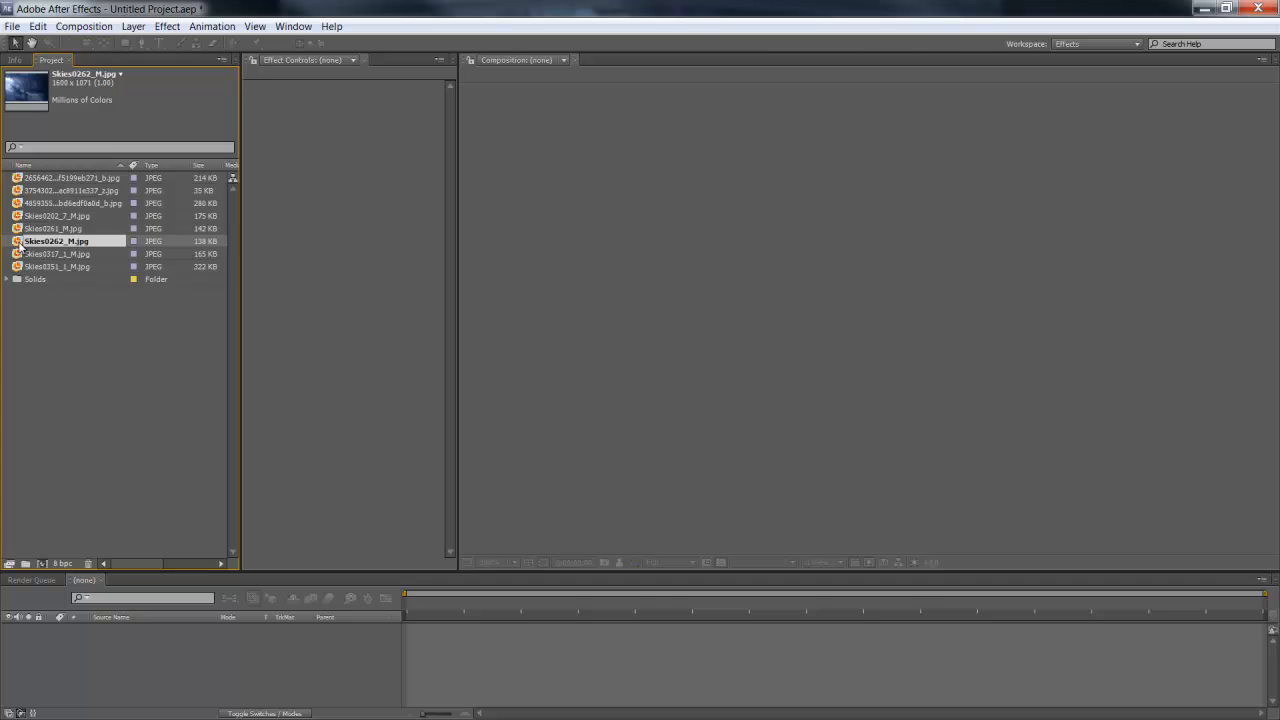
pyautogui.click(56, 252)
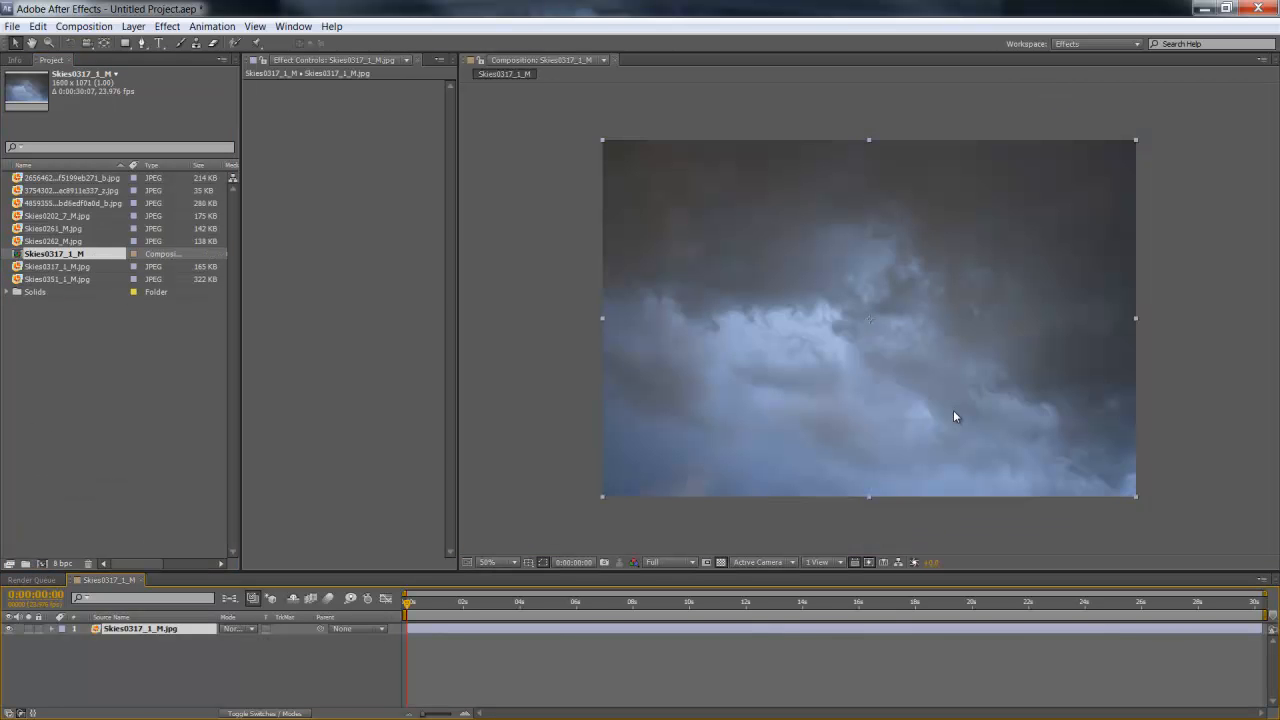
pyautogui.click(490, 560)
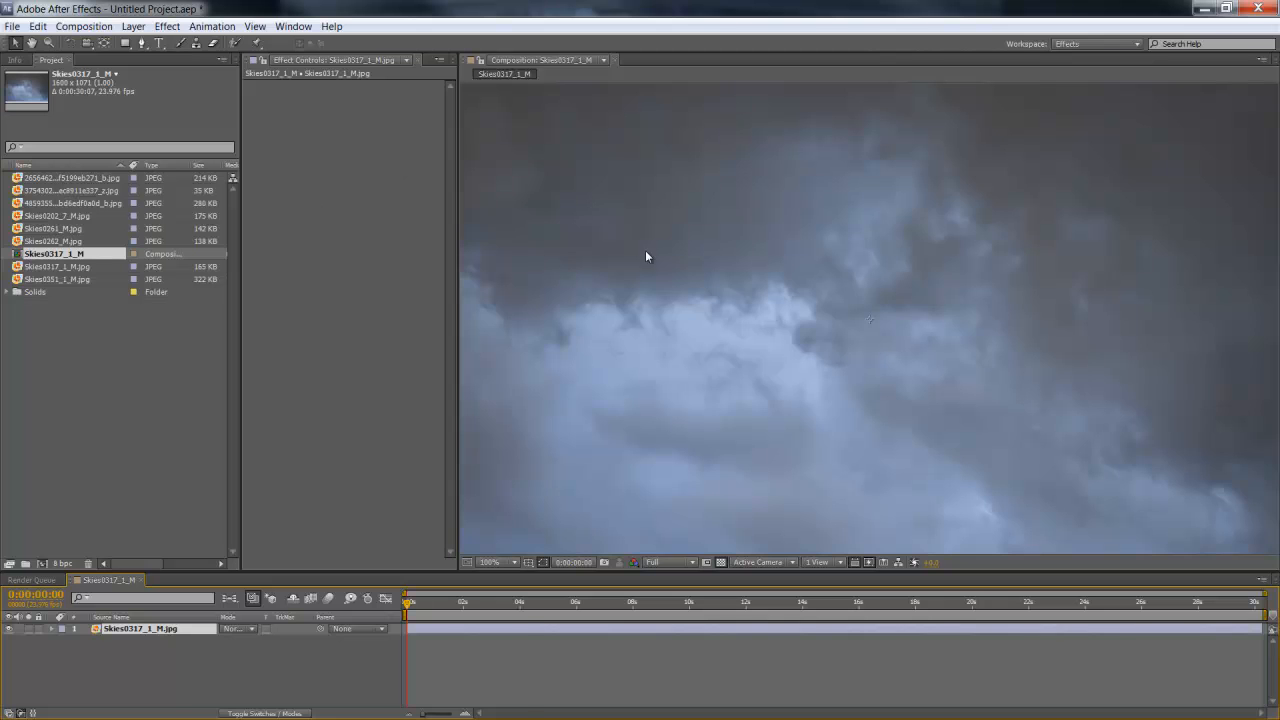
# Apply a Displacement Map to the clouds, drive it by luminance and adjust the maximum displacement
pyautogui.click(168, 26)
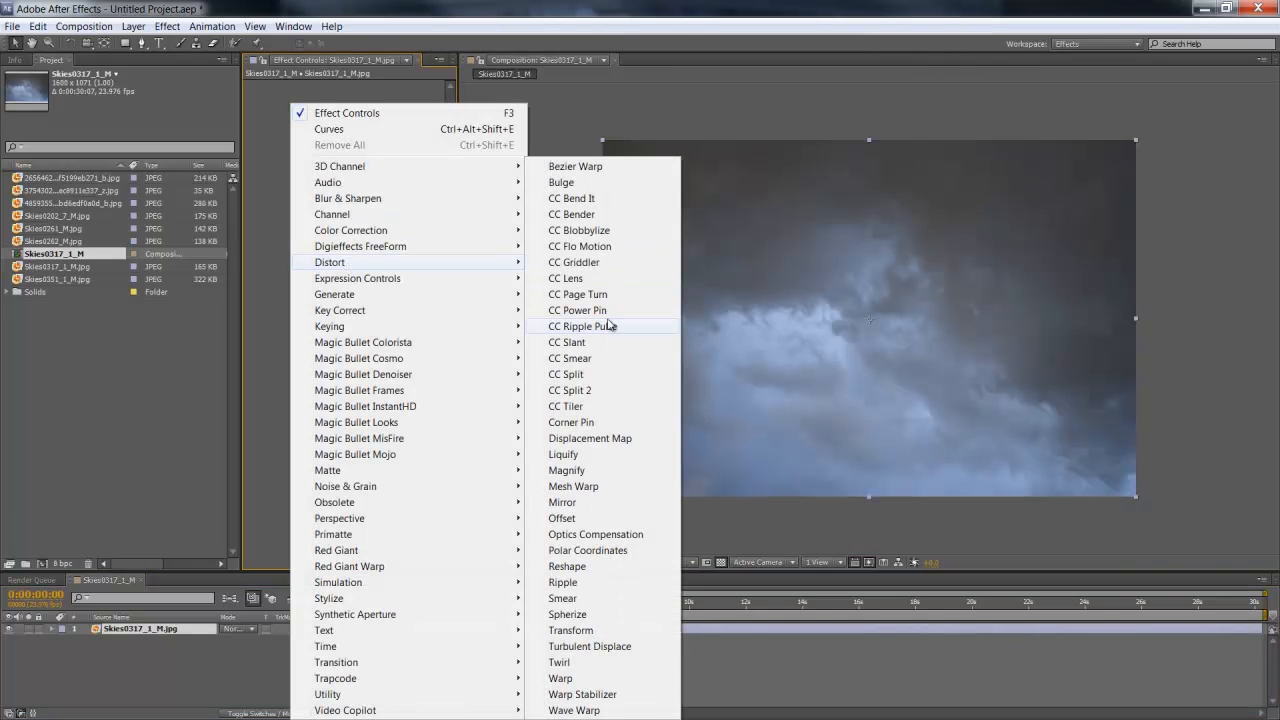
pyautogui.click(588, 438)
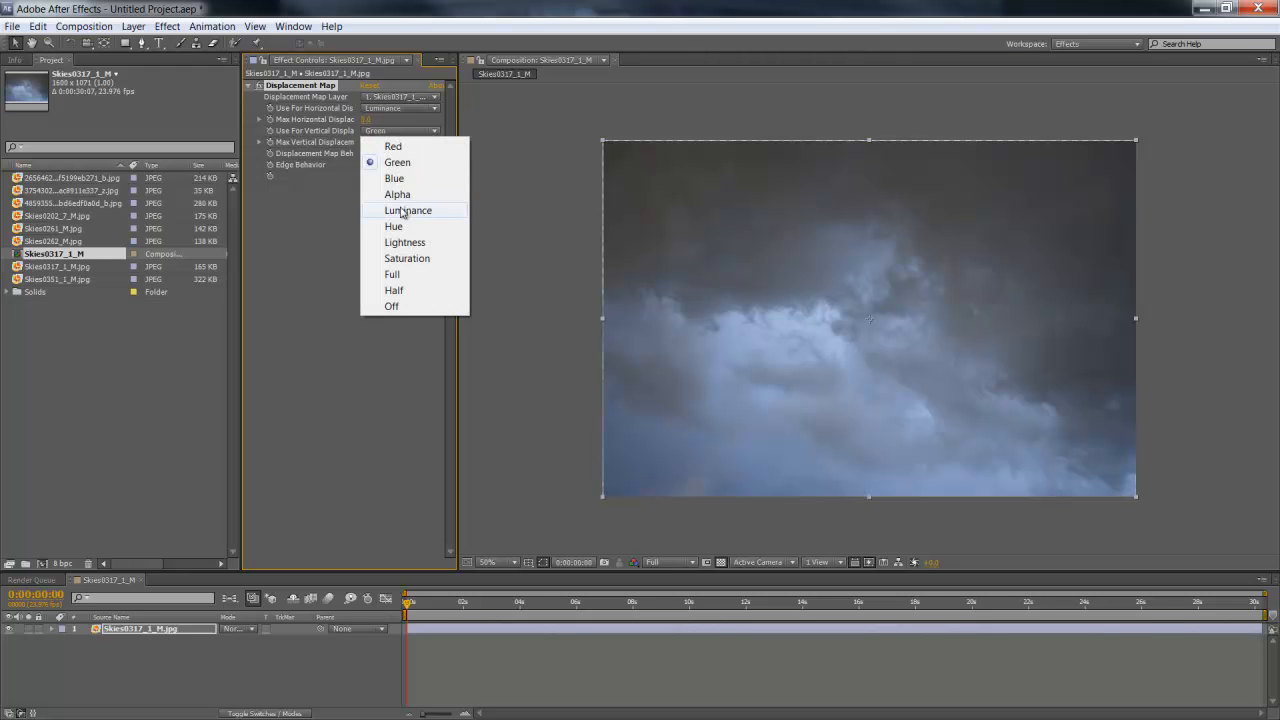
pyautogui.click(408, 210)
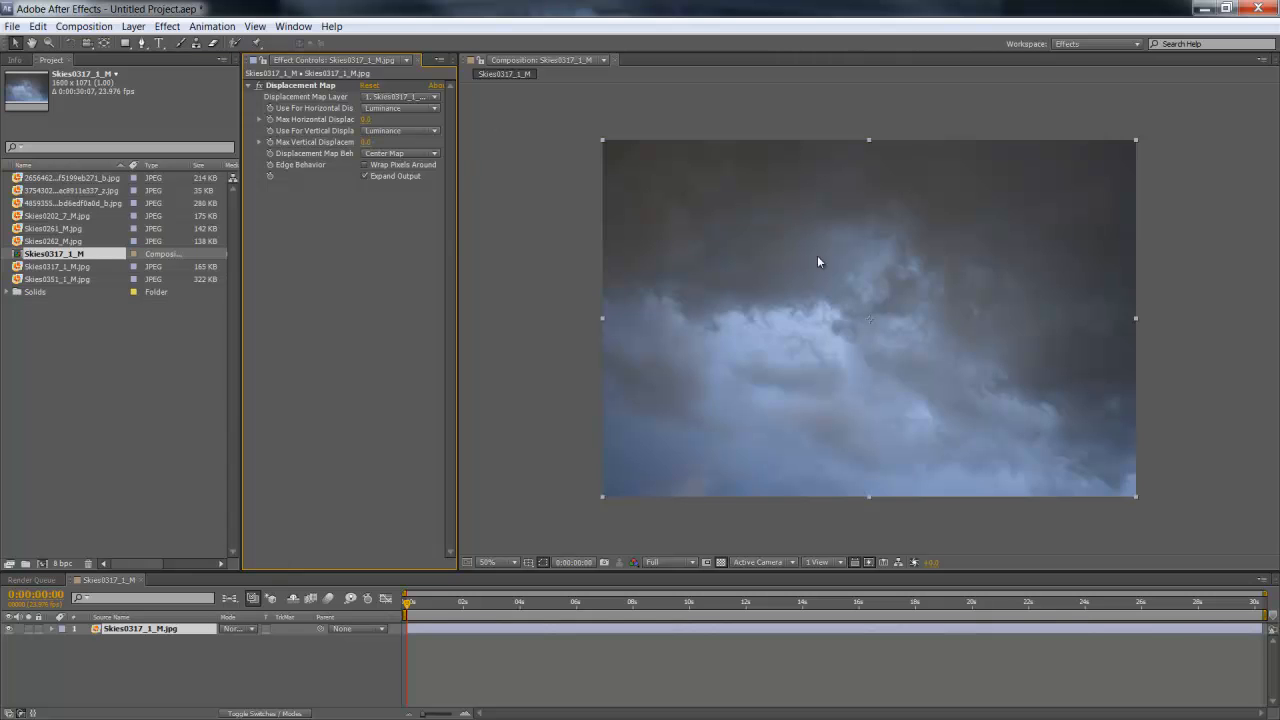
pyautogui.click(490, 560)
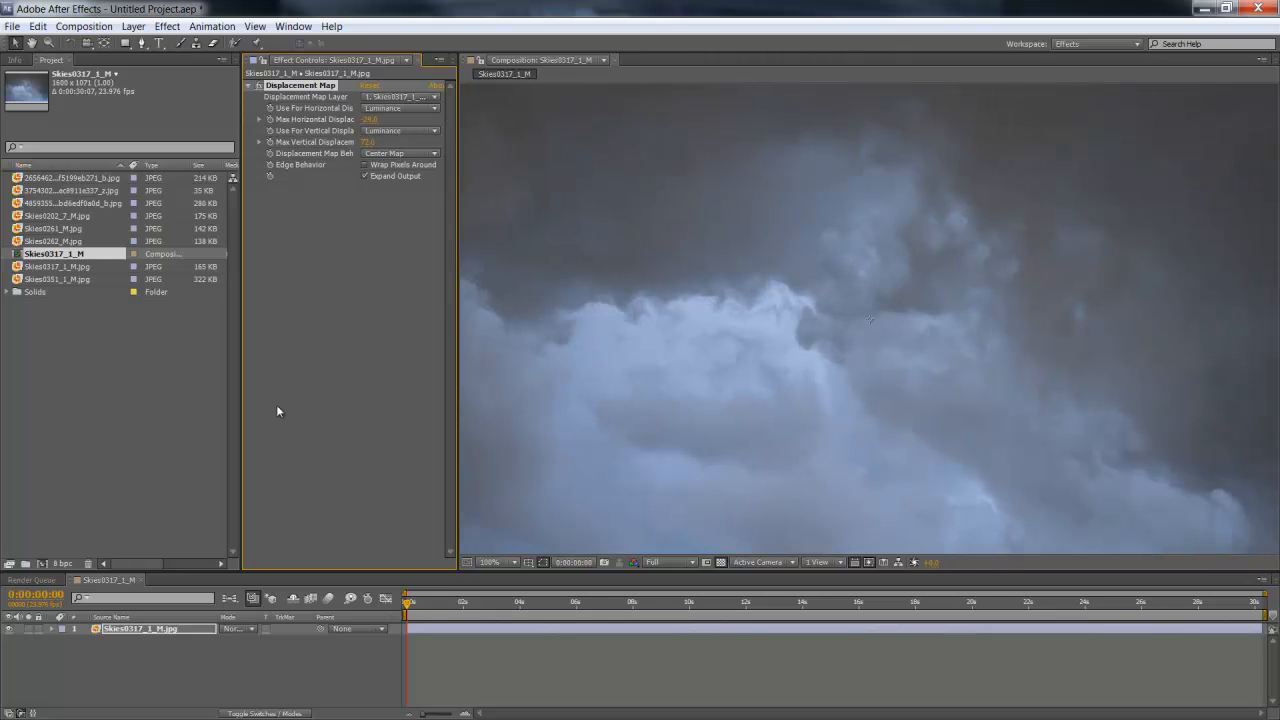
pyautogui.click(56, 240)
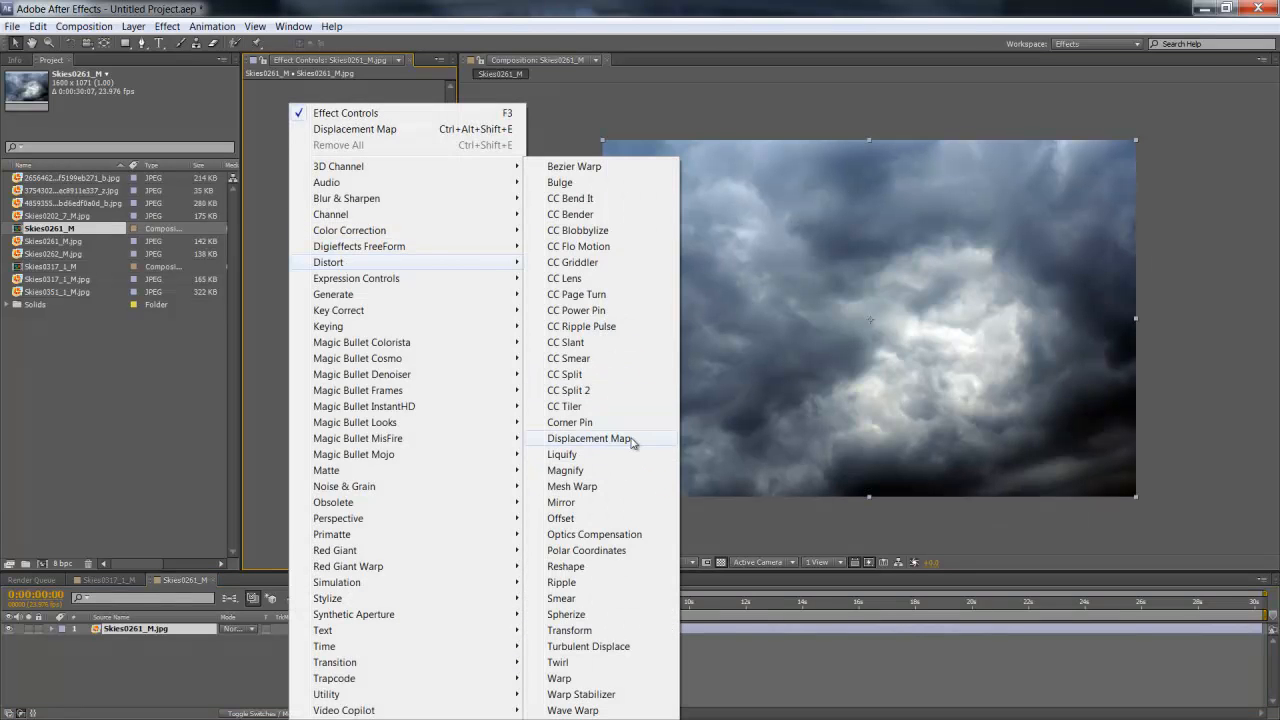
# Give the second cloud photo a Displacement Map with lower Max Displacement and reveal its Scale to enlarge past the edges
pyautogui.click(588, 438)
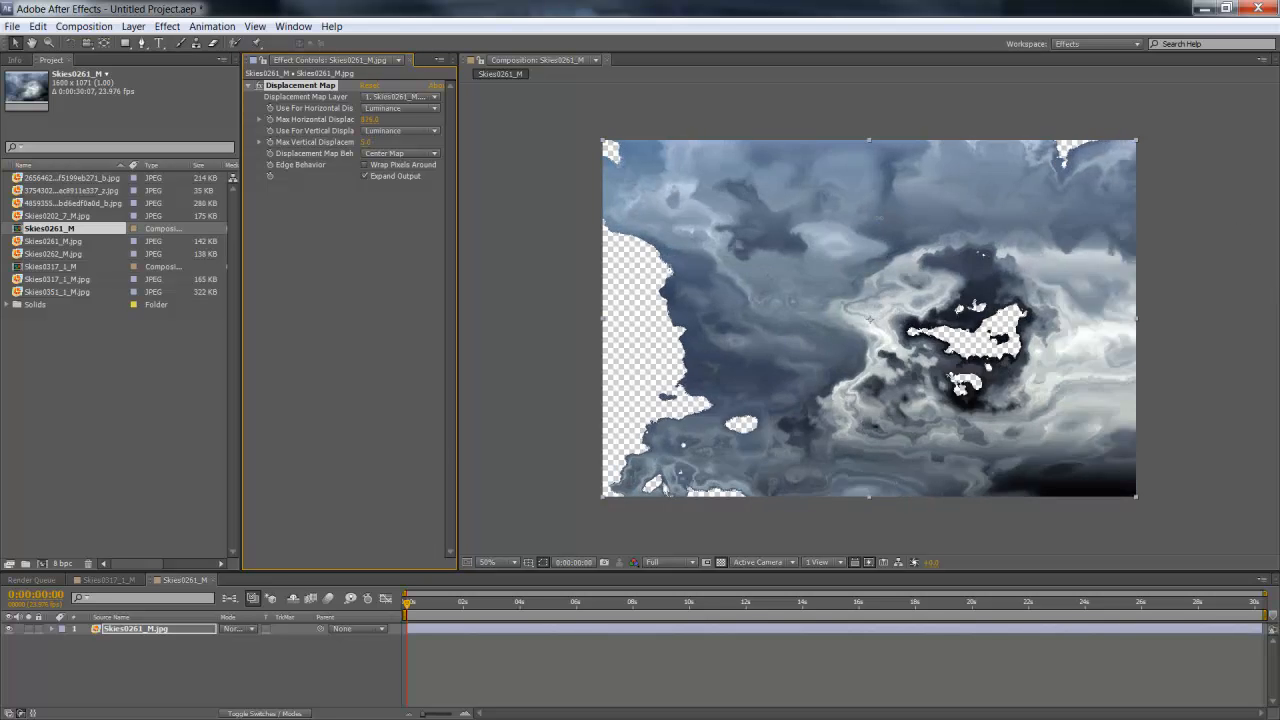
pyautogui.click(372, 120)
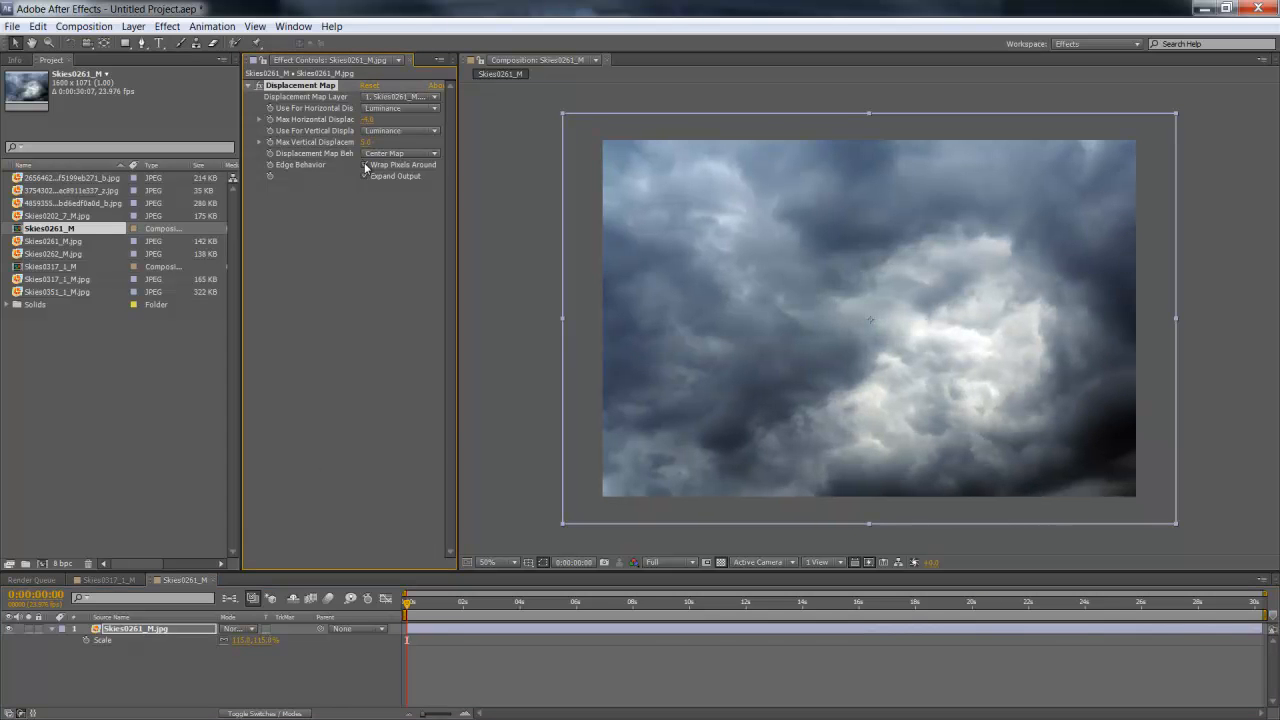
pyautogui.click(366, 164)
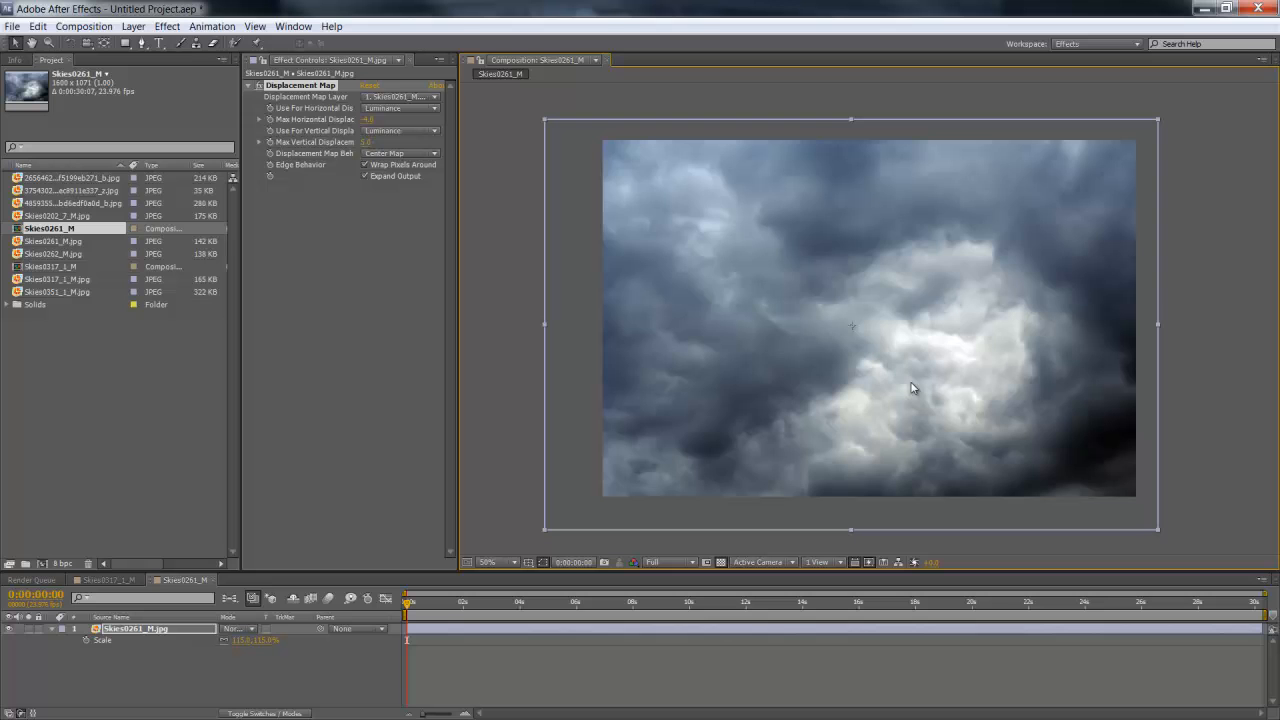
pyautogui.moveTo(980, 184)
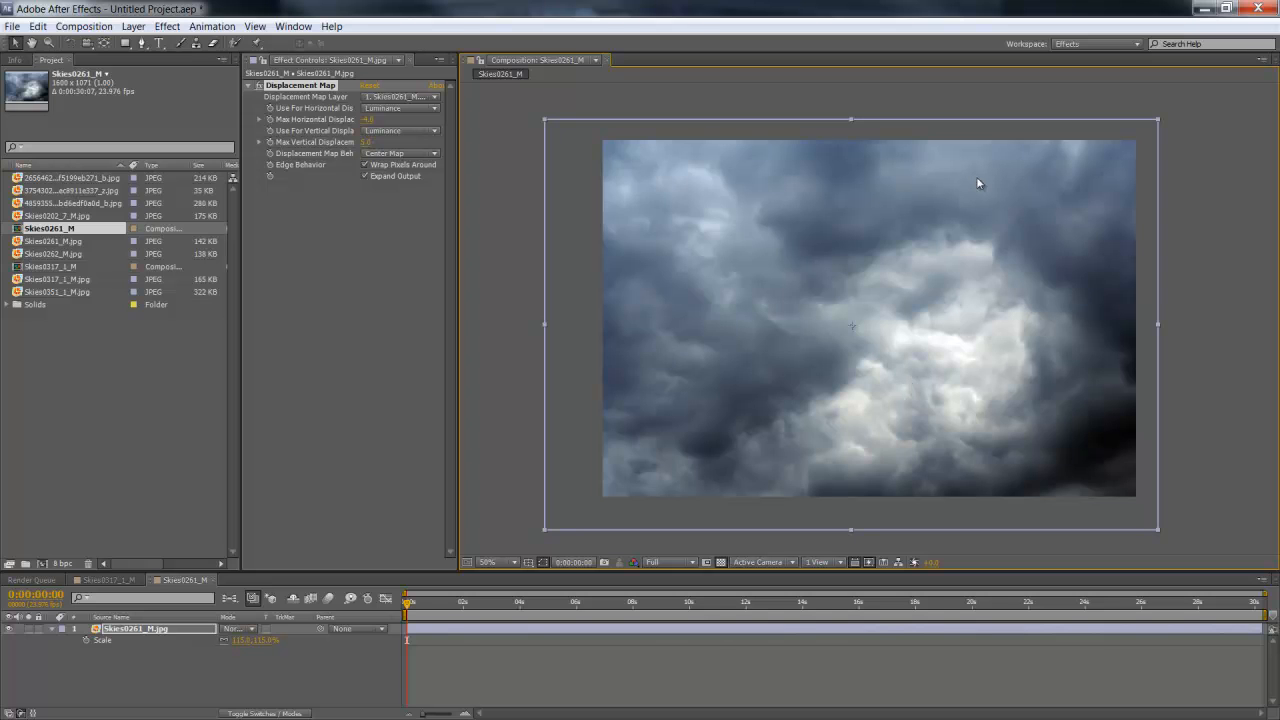
pyautogui.click(70, 190)
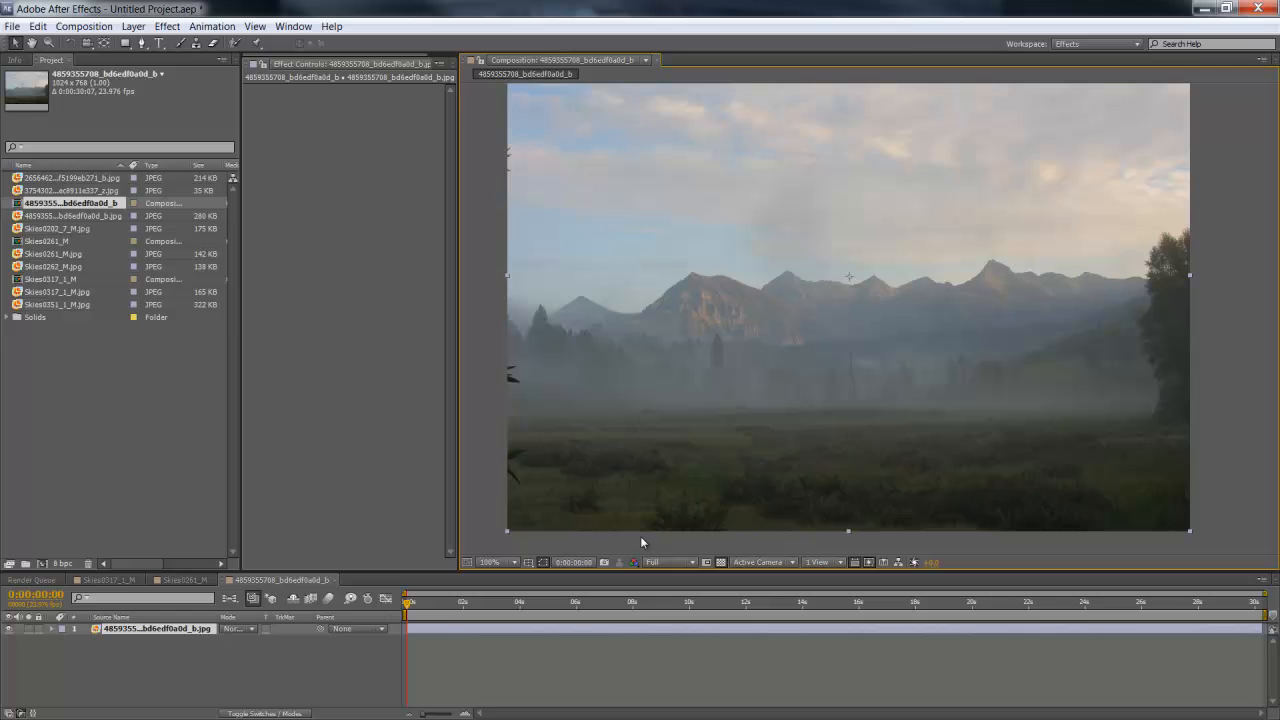
pyautogui.moveTo(1056, 502)
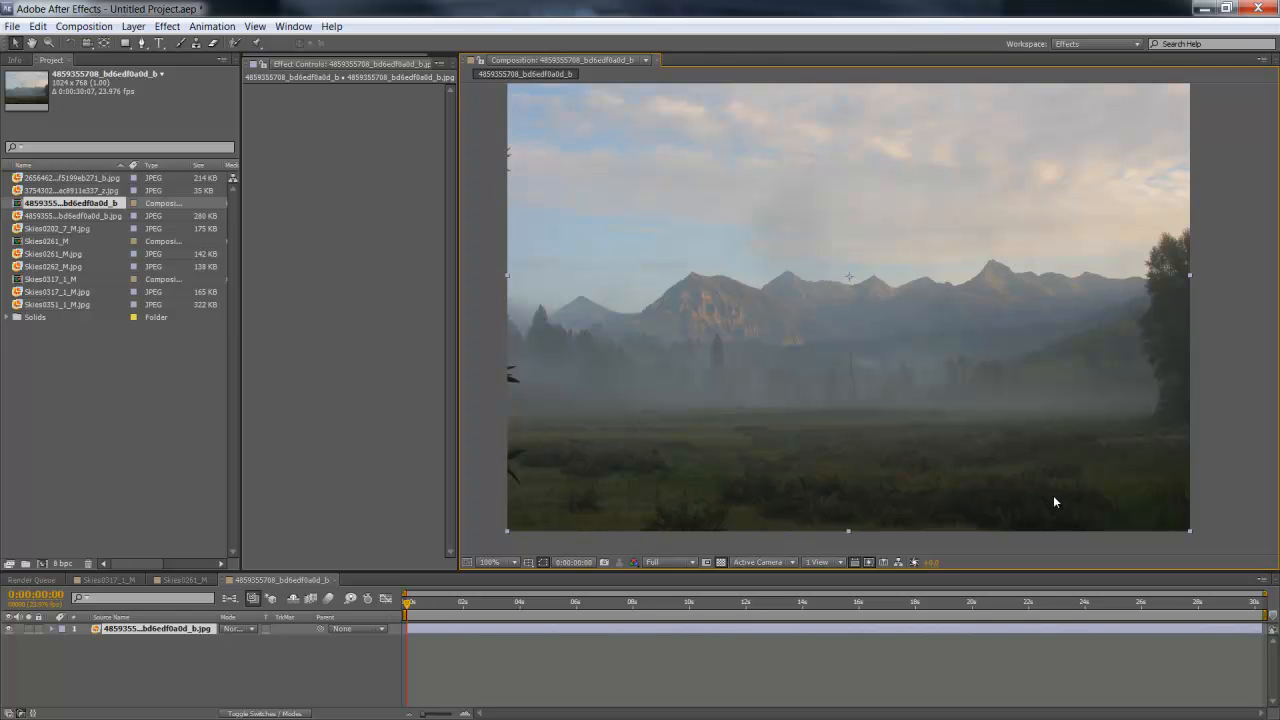
pyautogui.moveTo(818, 518)
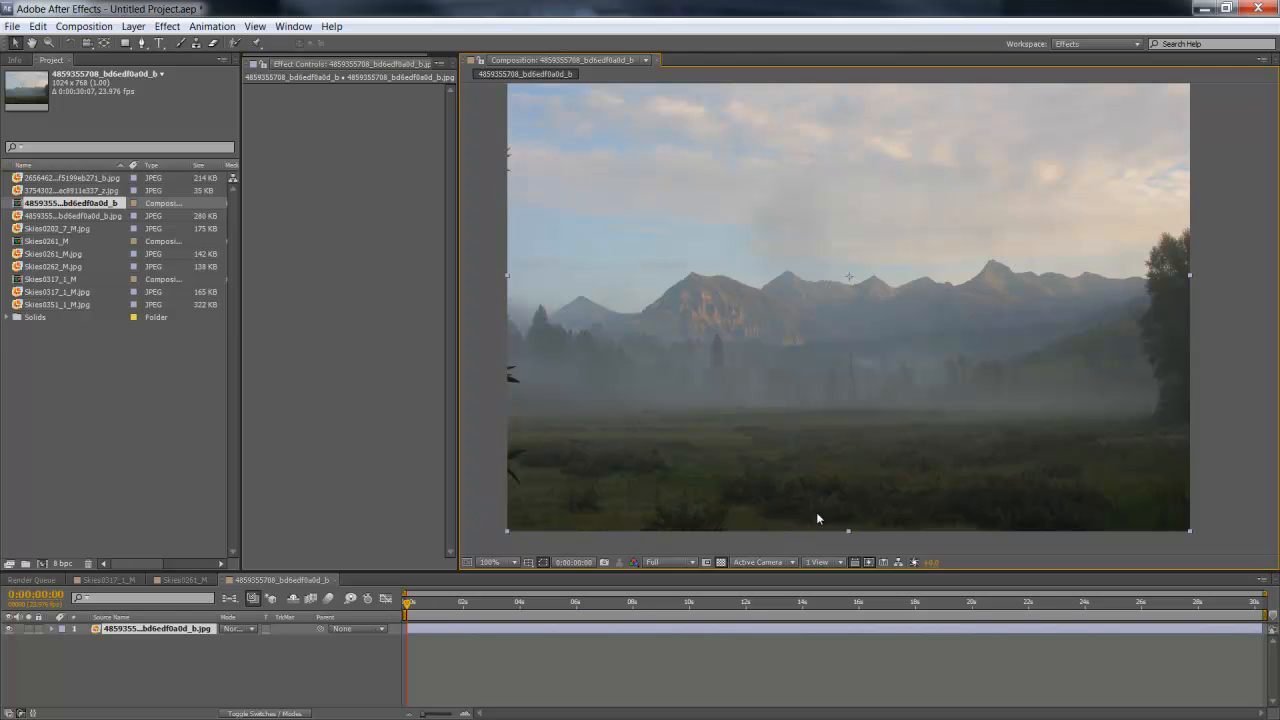
pyautogui.moveTo(696, 504)
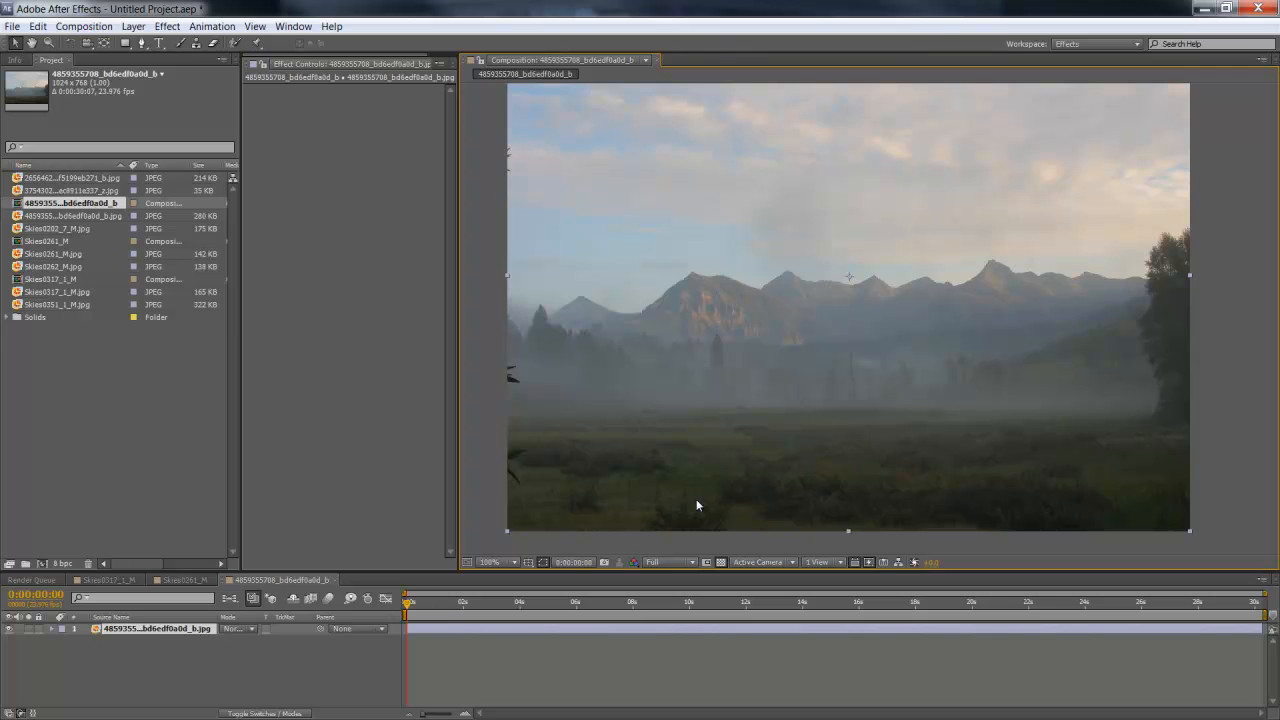
pyautogui.moveTo(1066, 316)
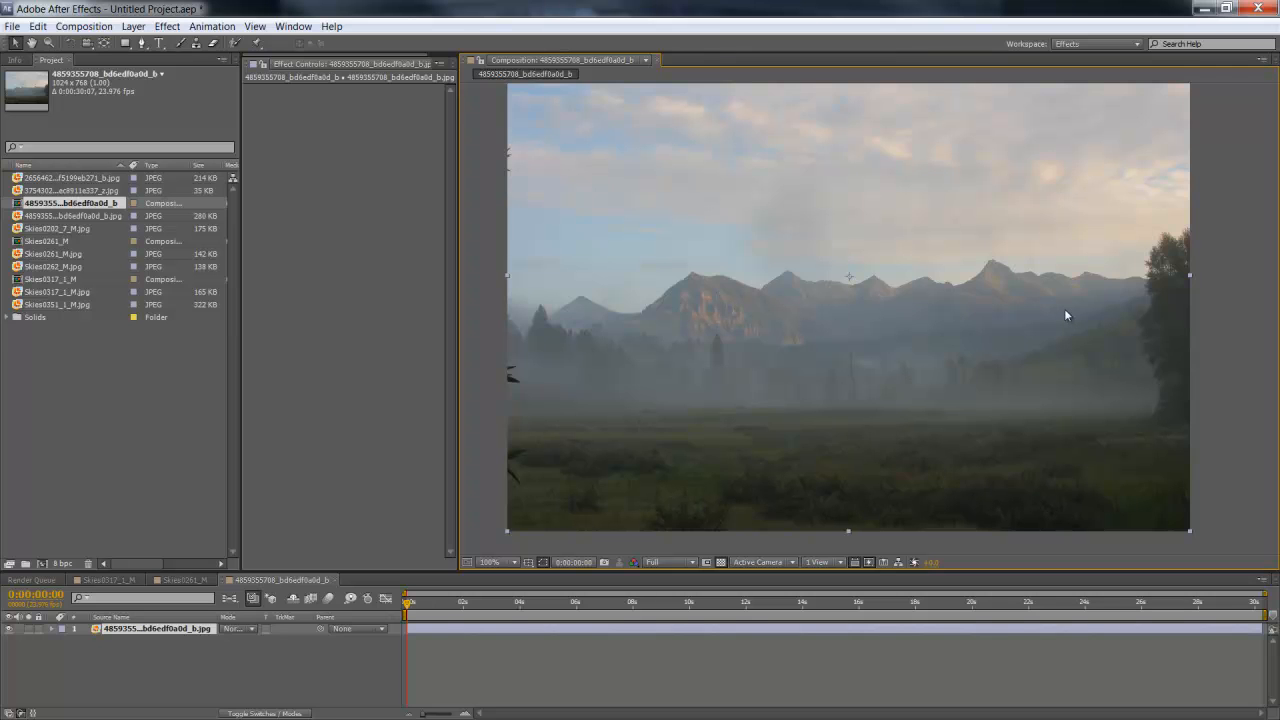
pyautogui.moveTo(844, 152)
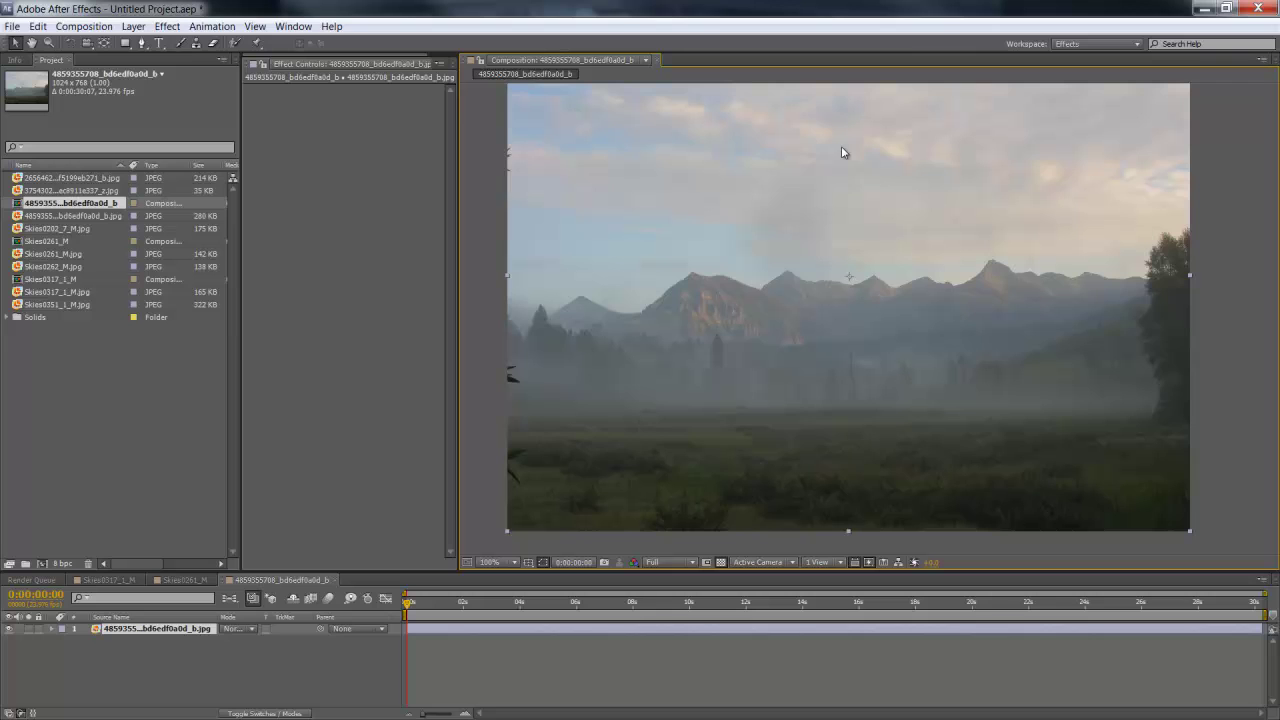
pyautogui.moveTo(840, 162)
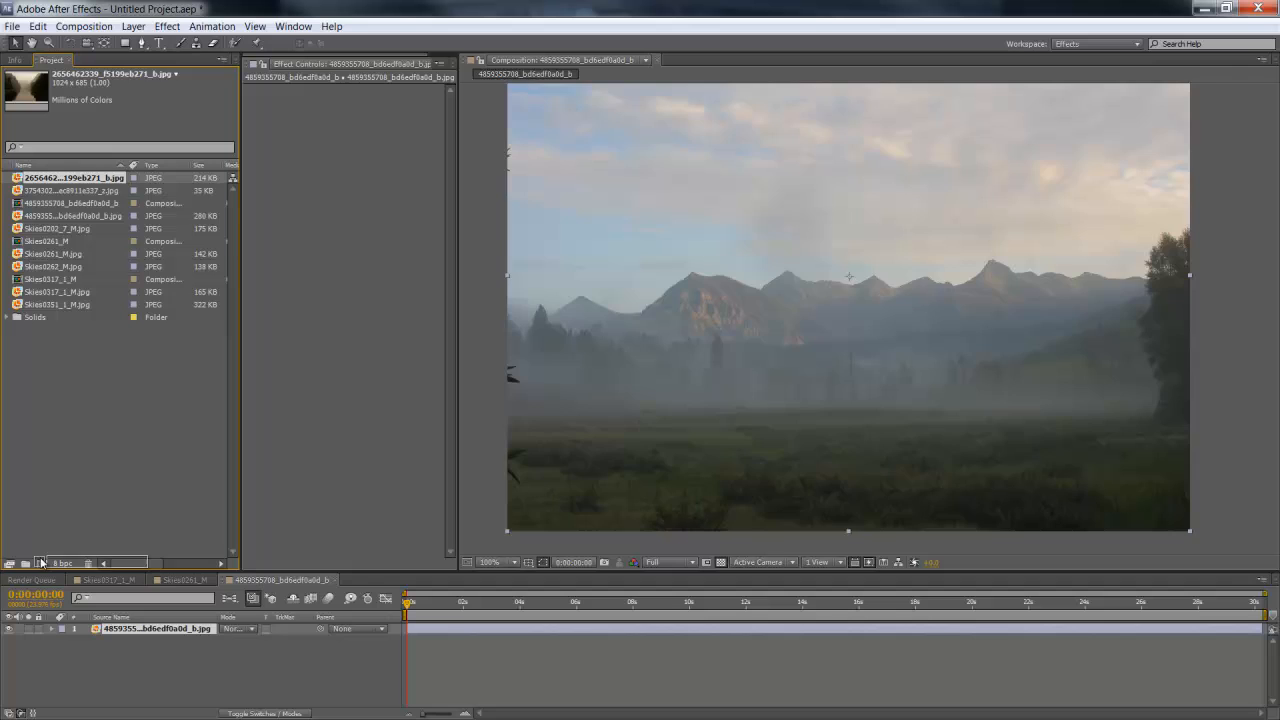
# Create a composition from the misty river photo
pyautogui.doubleClick(74, 176)
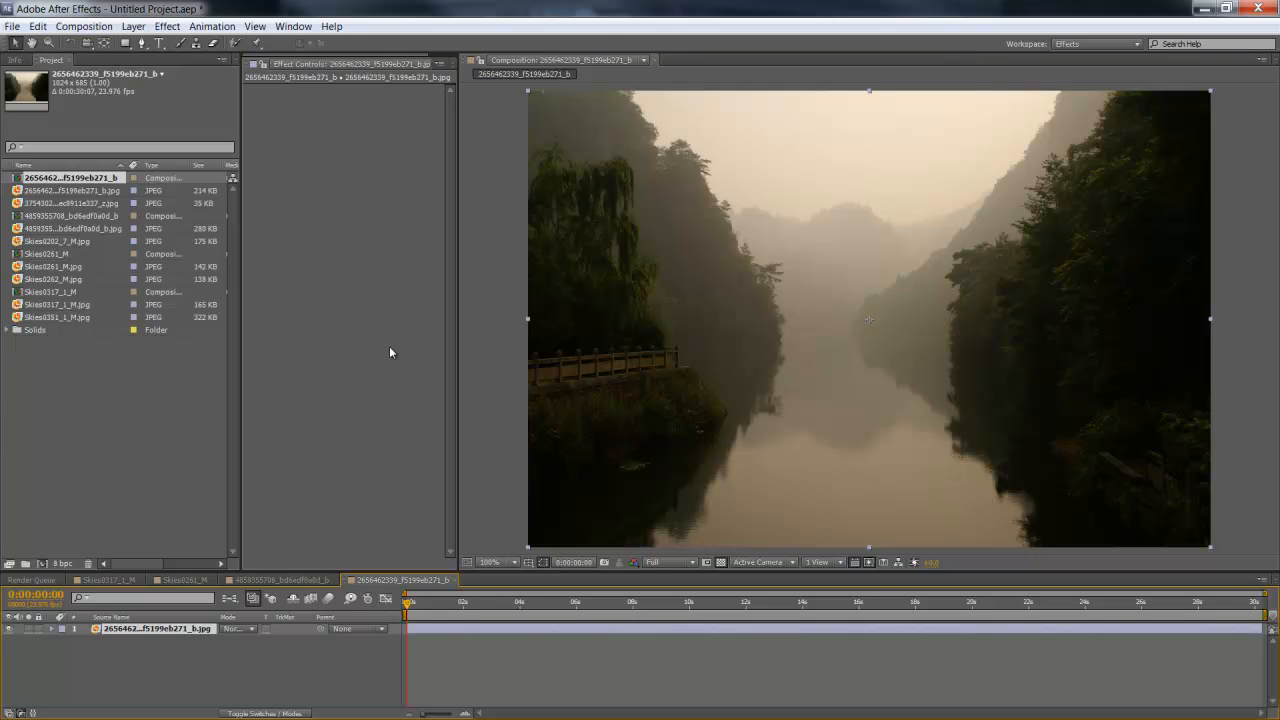
pyautogui.moveTo(956, 286)
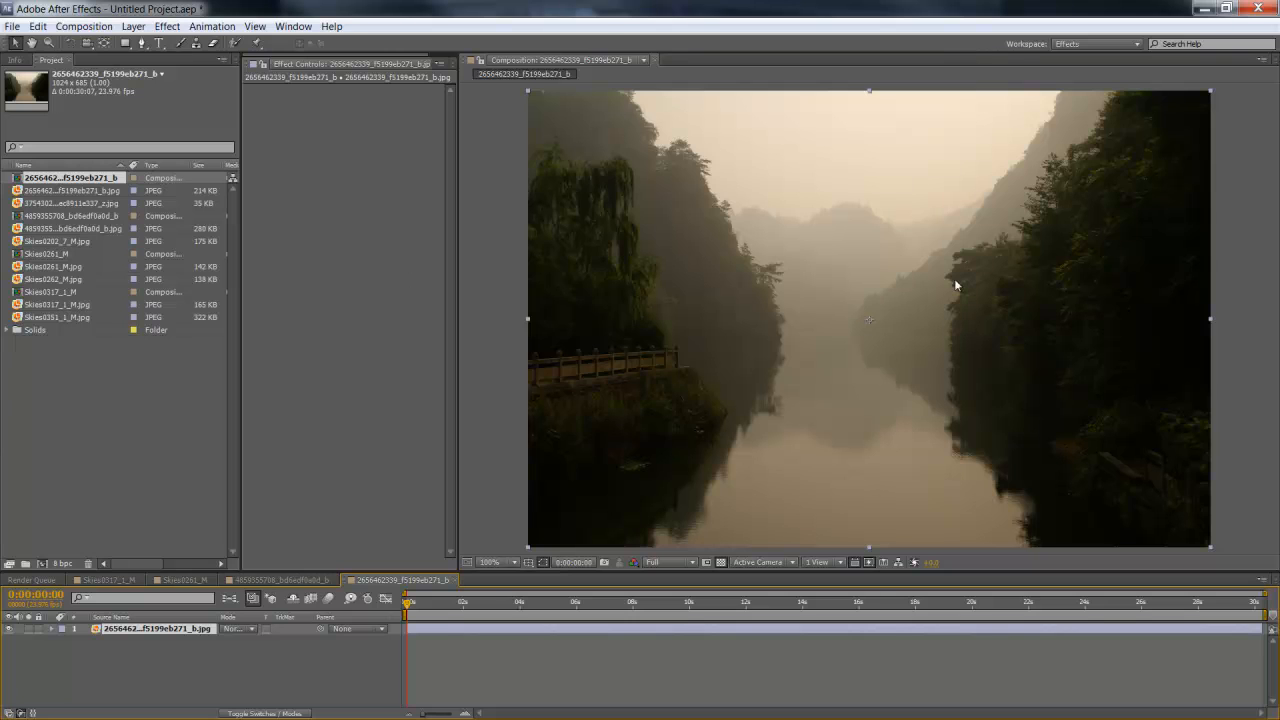
pyautogui.moveTo(948, 272)
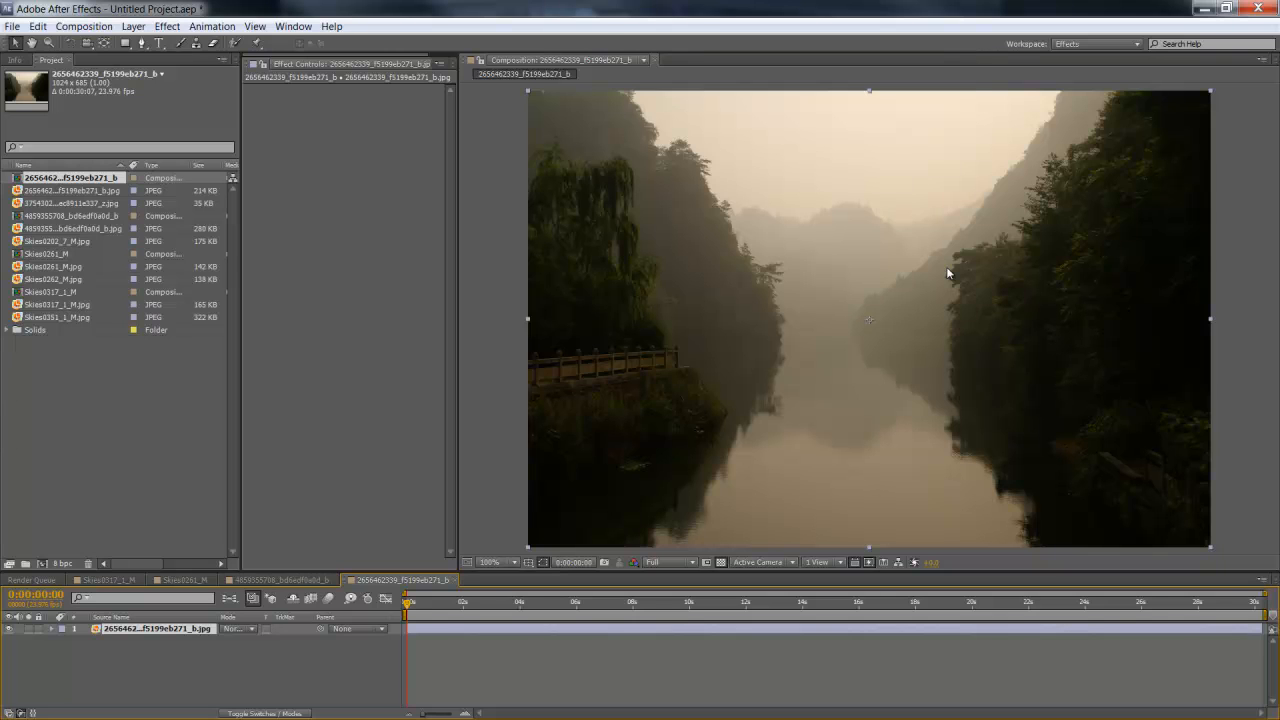
pyautogui.moveTo(904, 288)
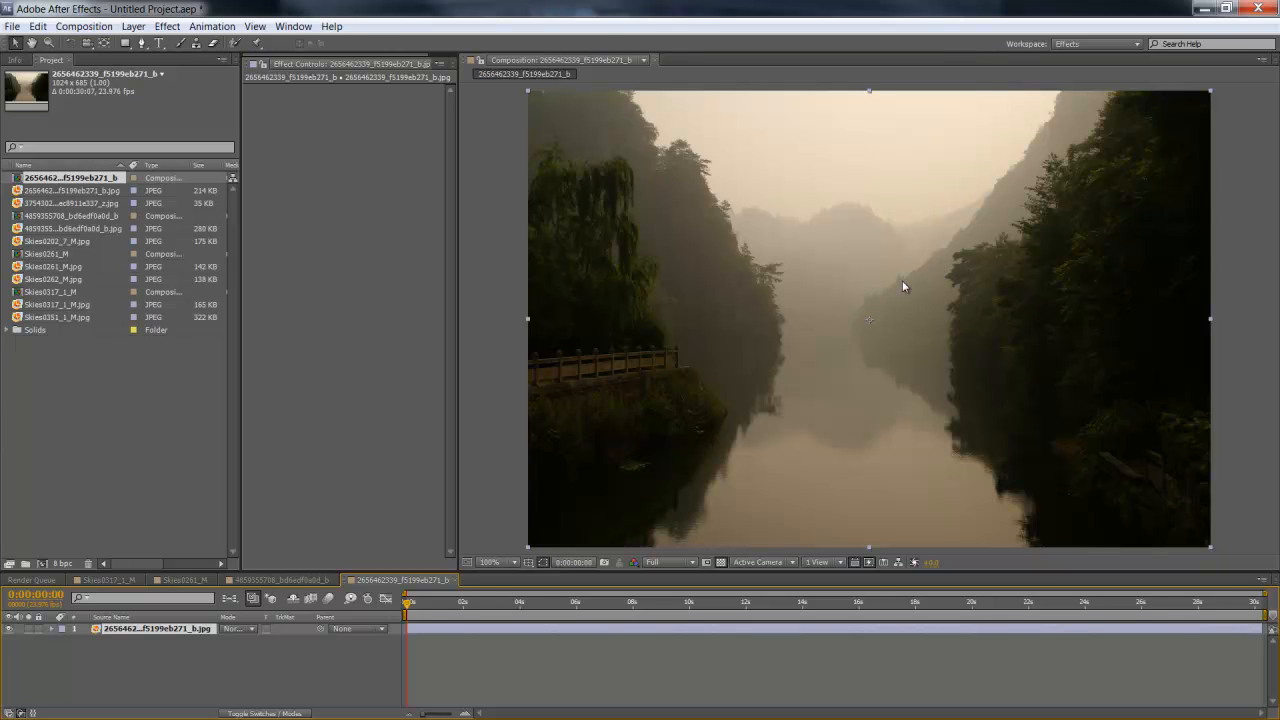
pyautogui.moveTo(1148, 380)
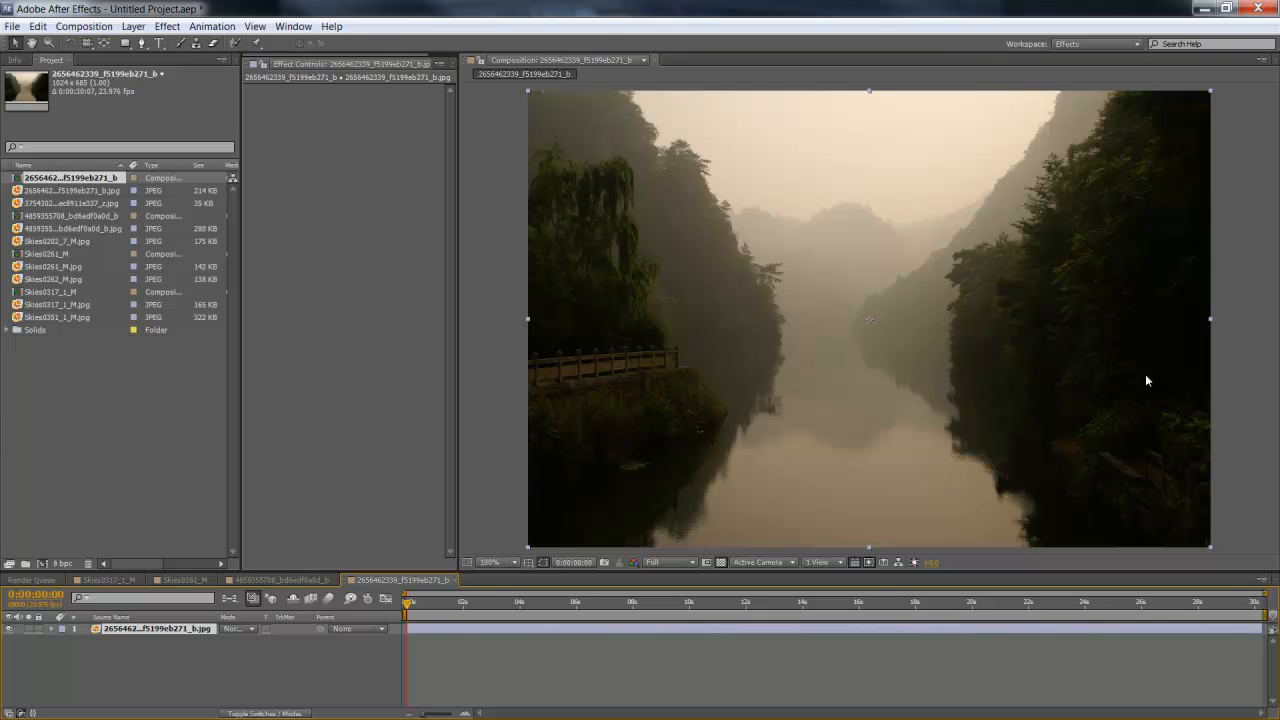
pyautogui.moveTo(840, 308)
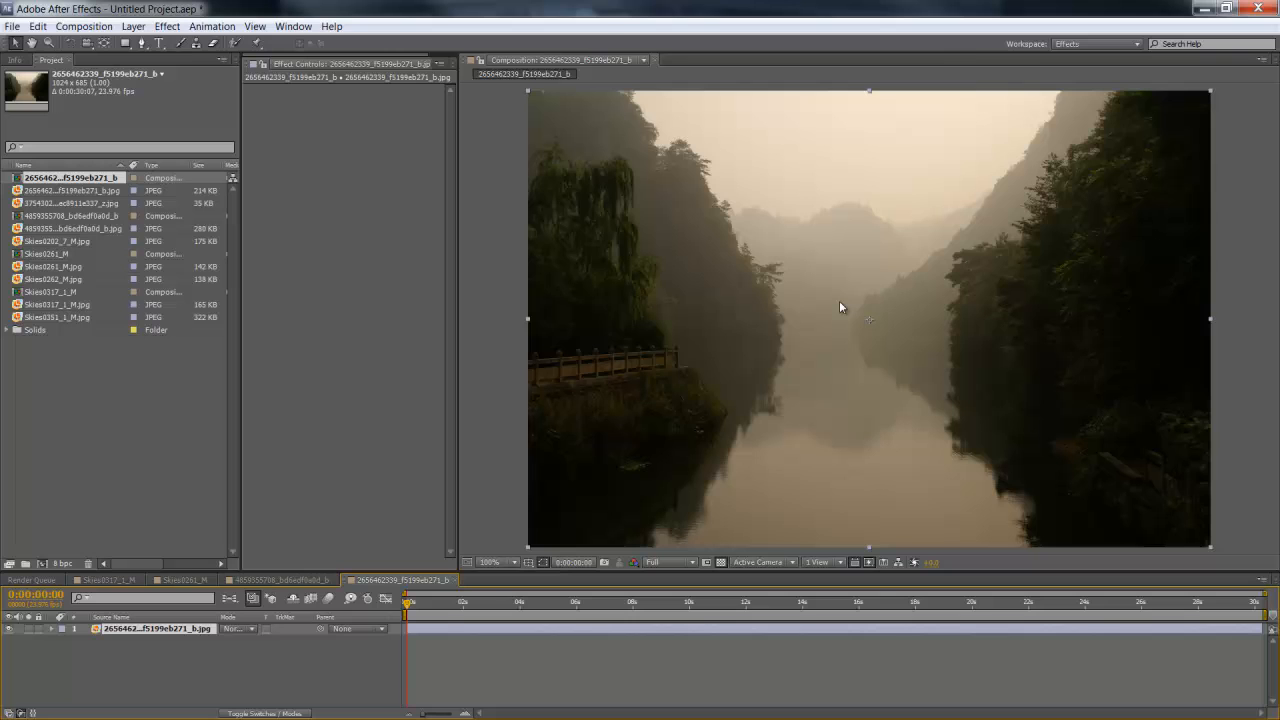
pyautogui.moveTo(836, 282)
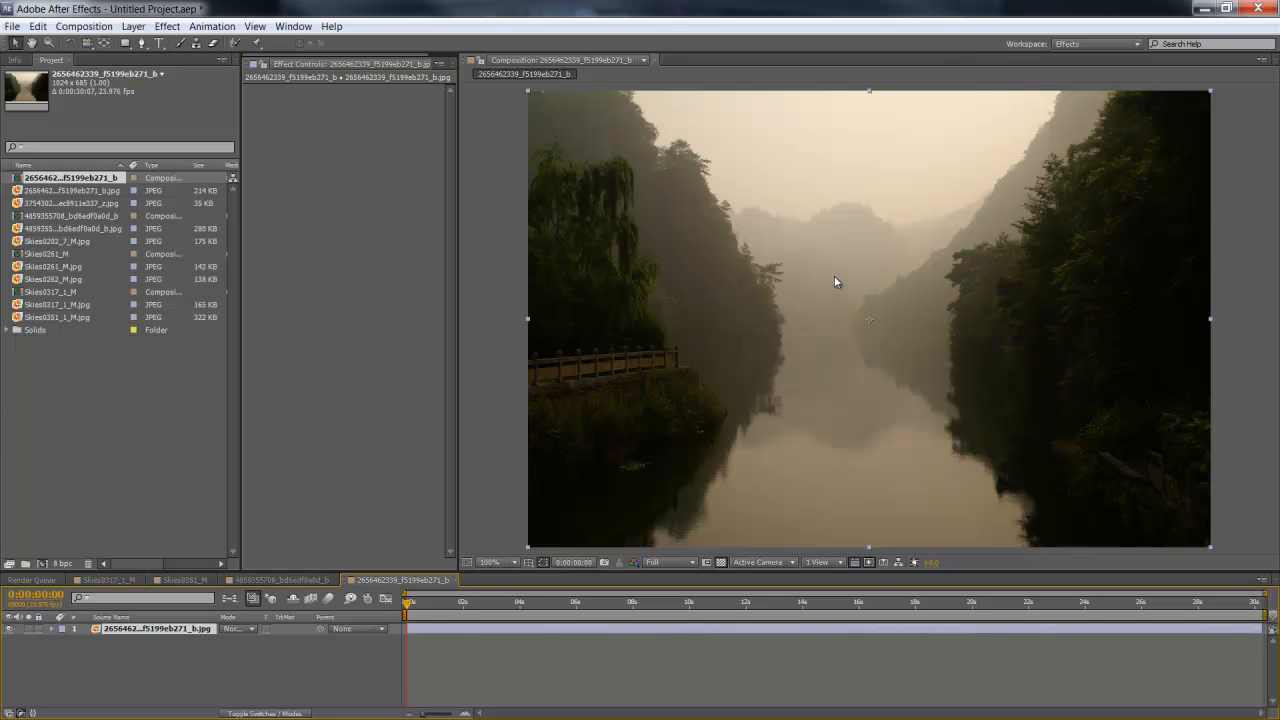
pyautogui.moveTo(810, 256)
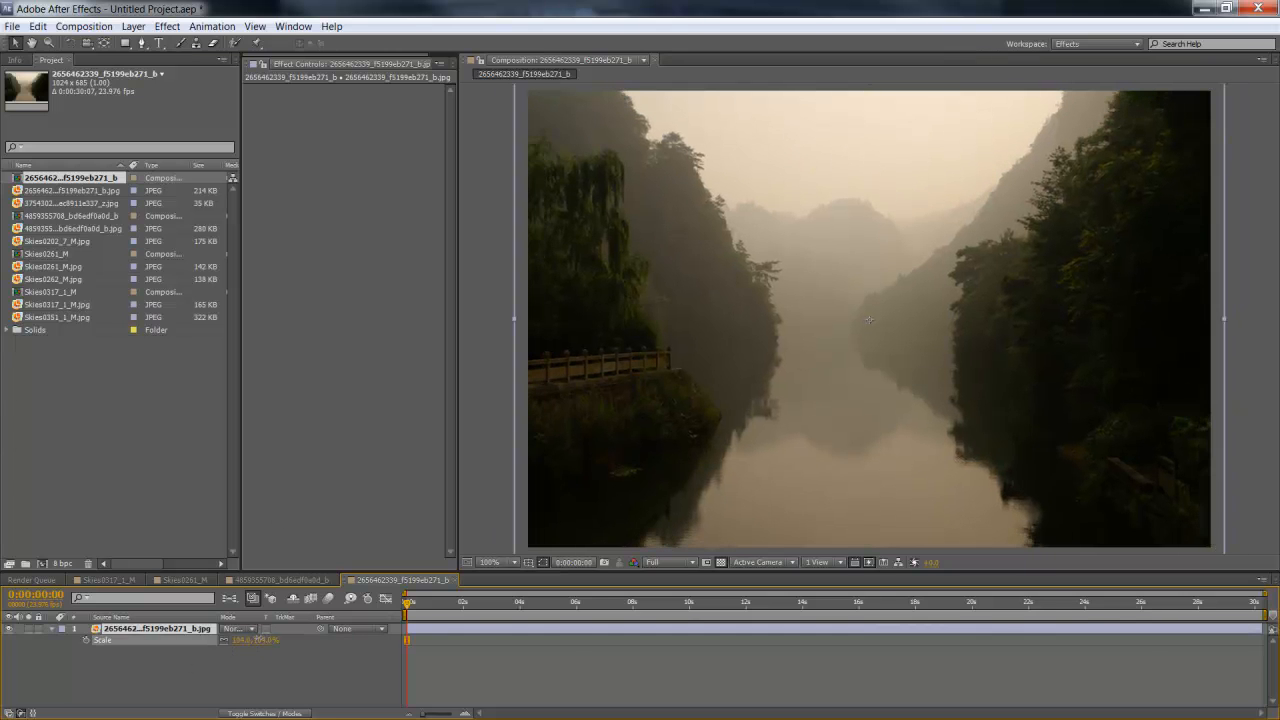
# Apply a Displacement Map to the river photo with horizontal displacement driven by Luminance
pyautogui.click(168, 26)
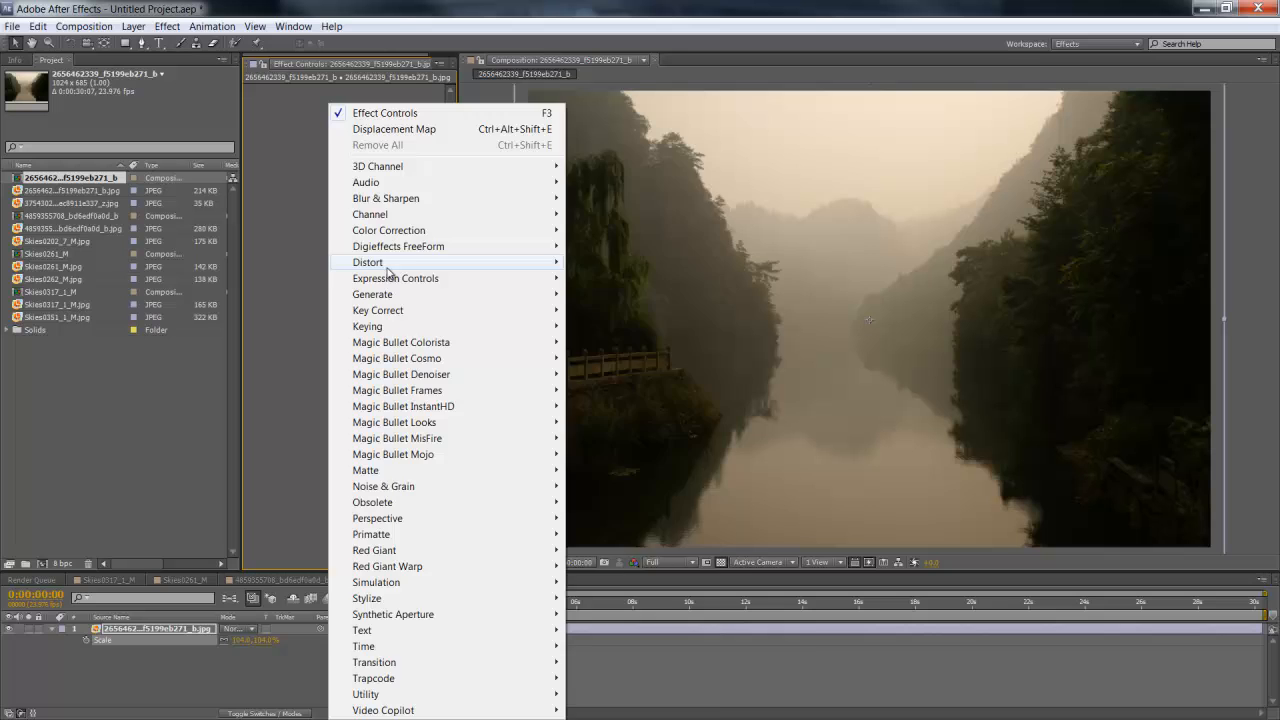
pyautogui.click(394, 128)
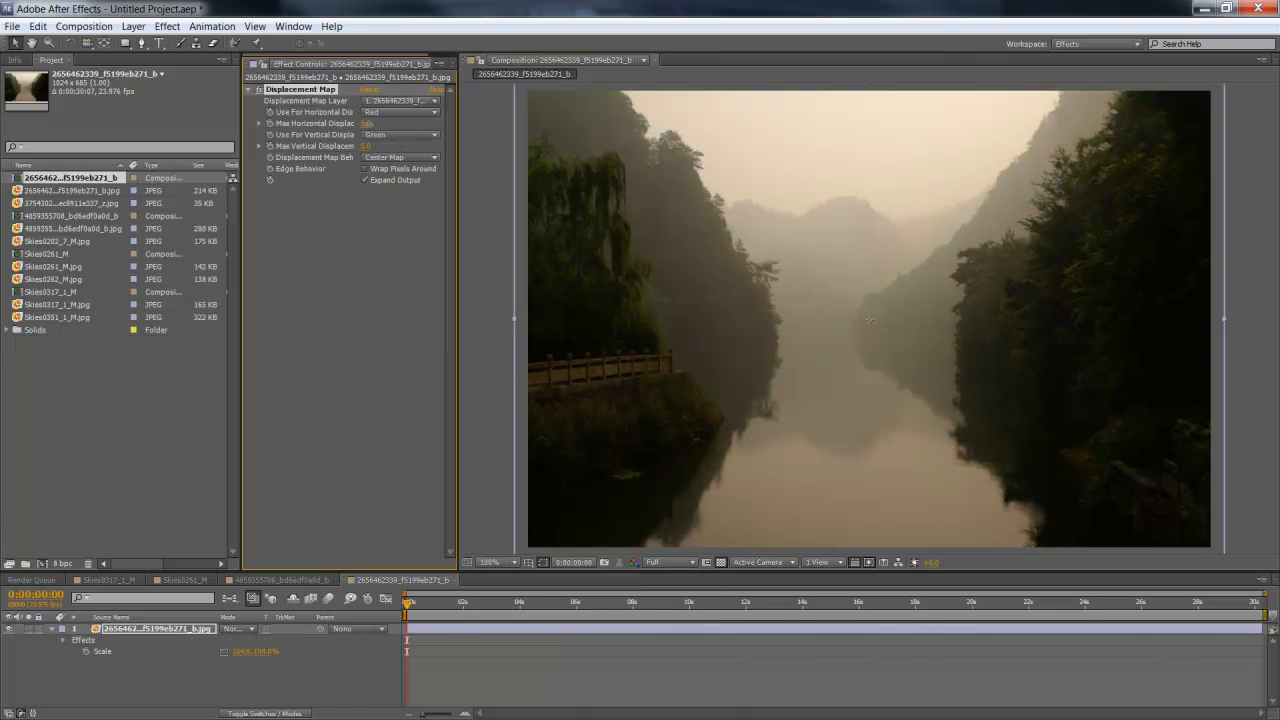
pyautogui.click(400, 134)
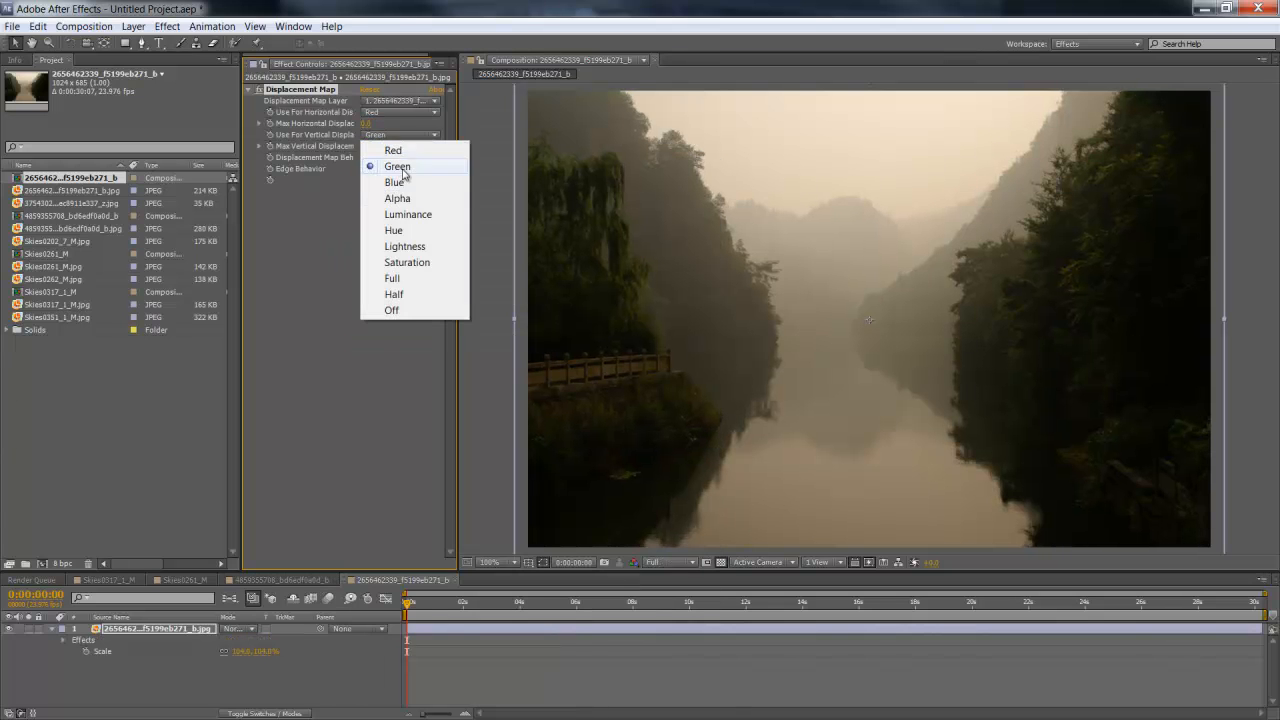
pyautogui.click(408, 214)
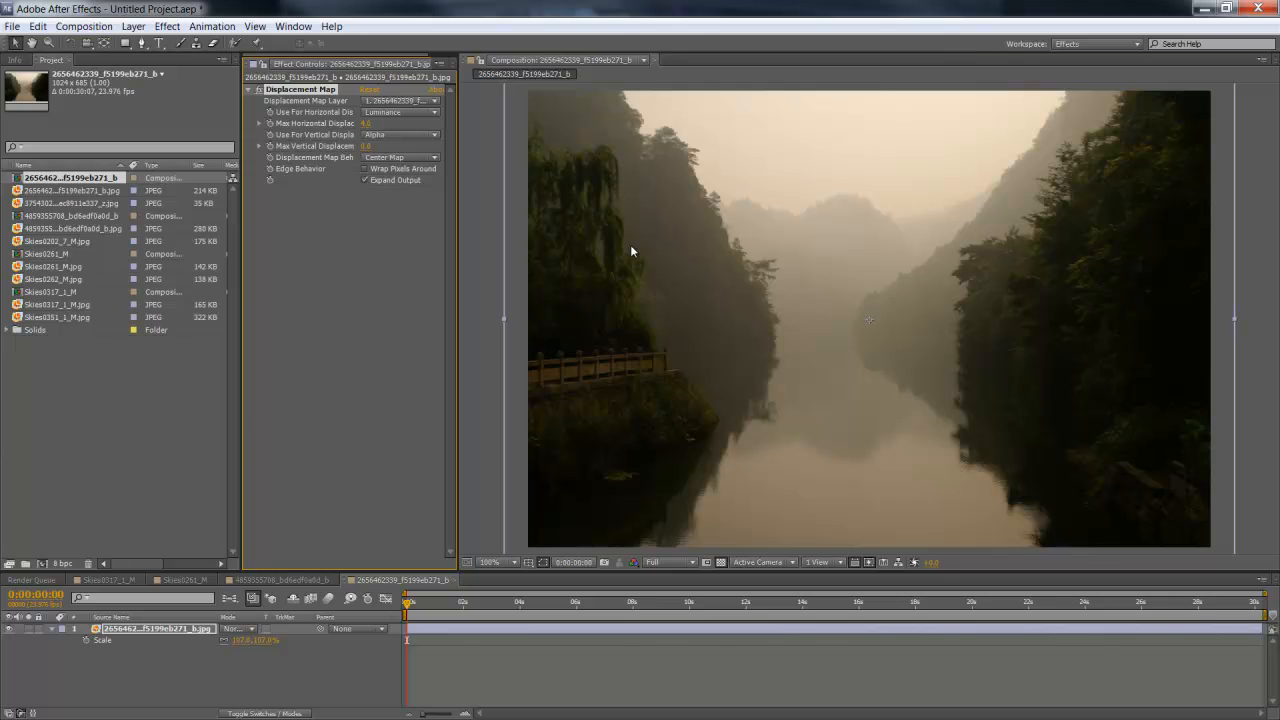
pyautogui.moveTo(772, 272)
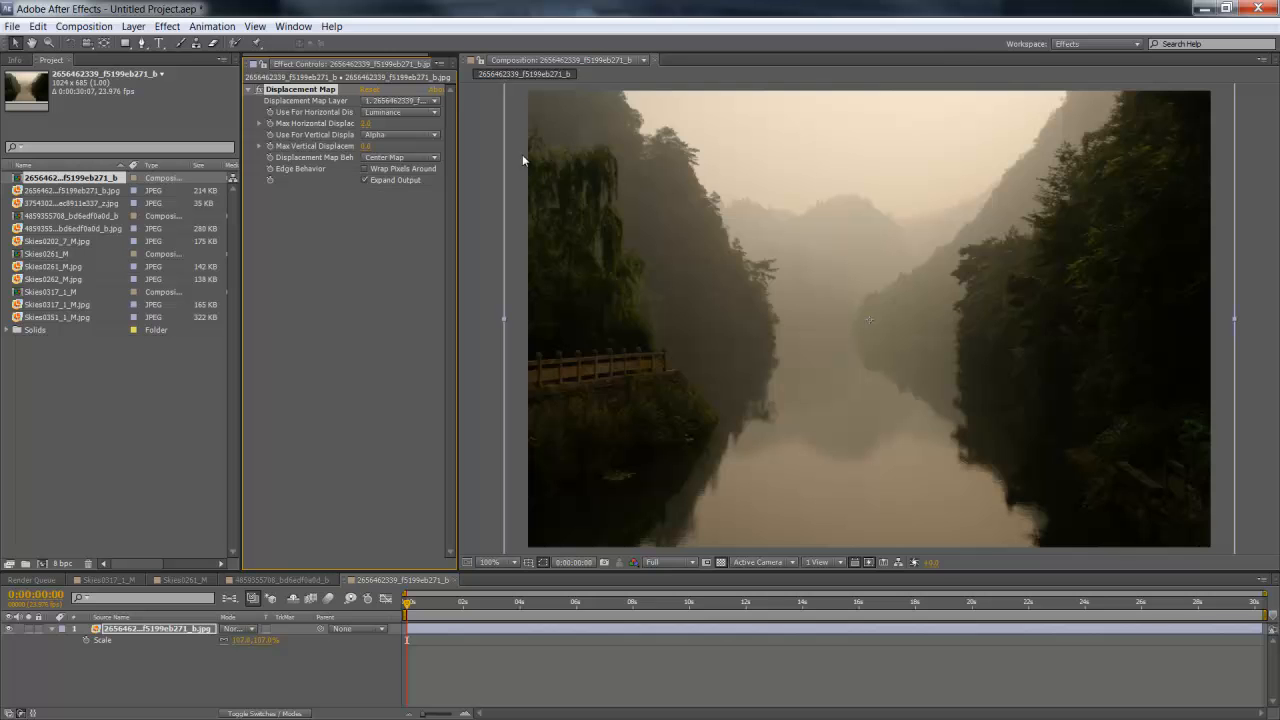
pyautogui.moveTo(724, 452)
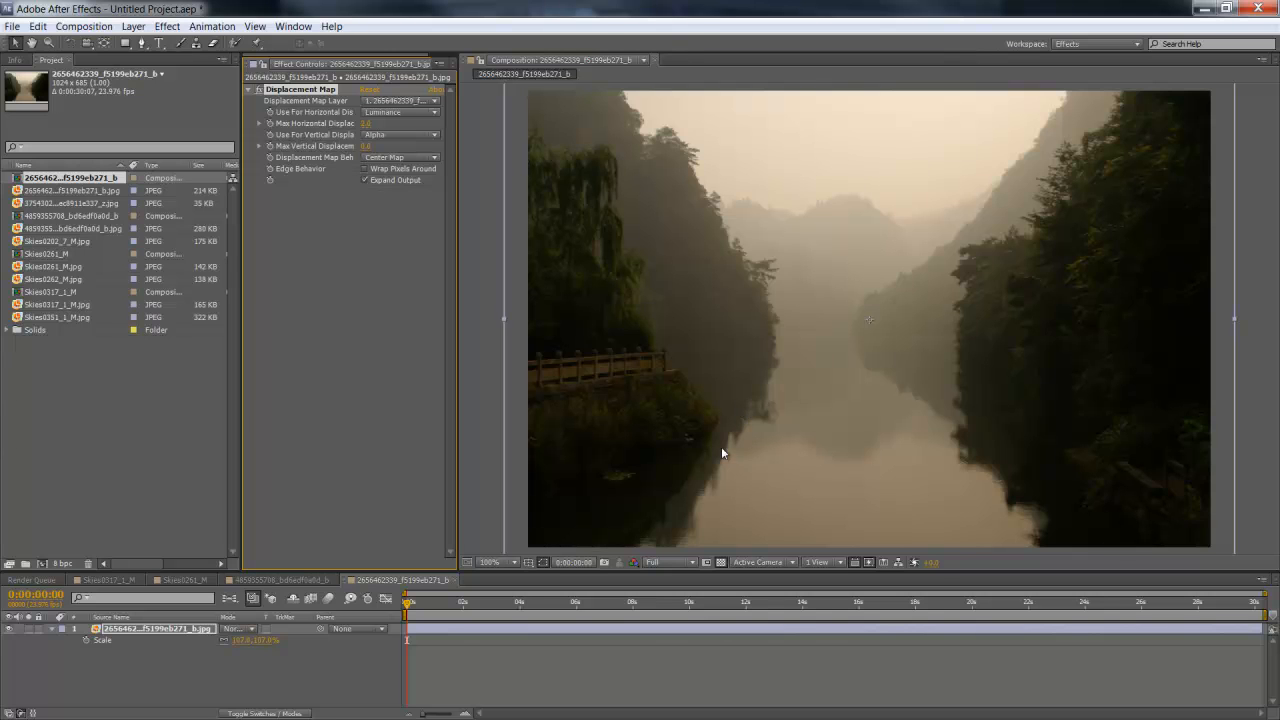
pyautogui.moveTo(596, 276)
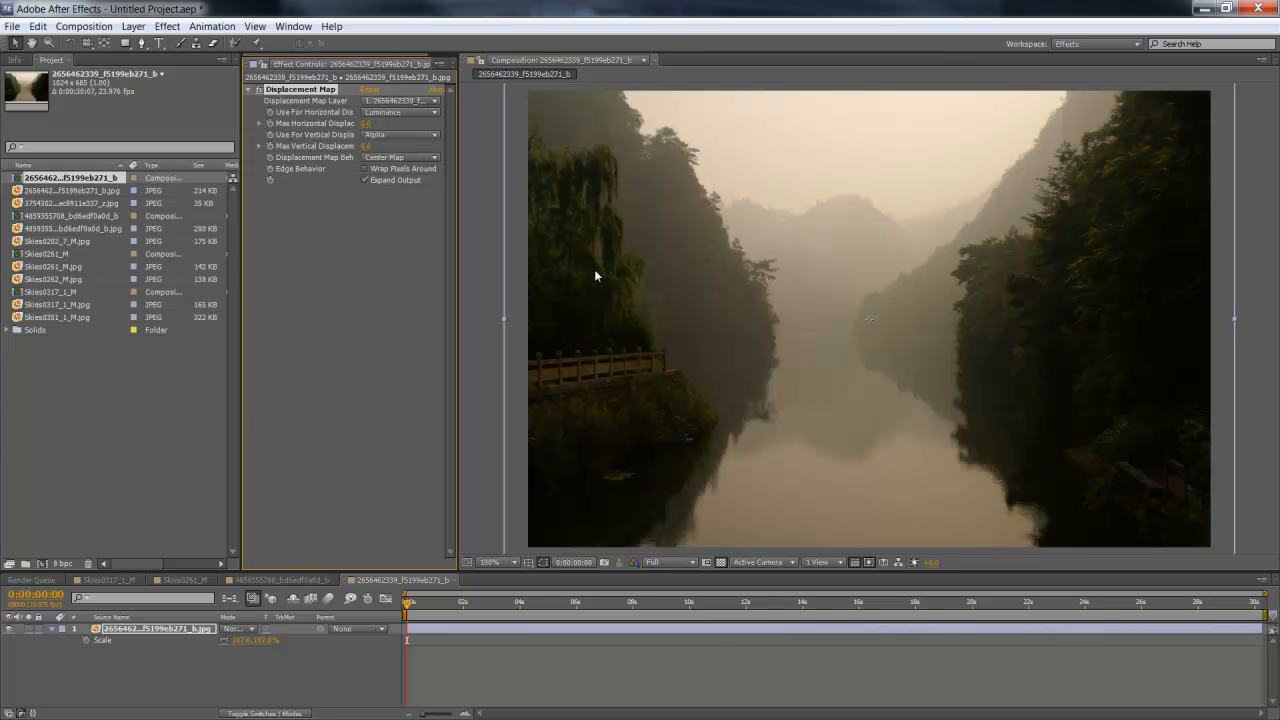
pyautogui.moveTo(638, 338)
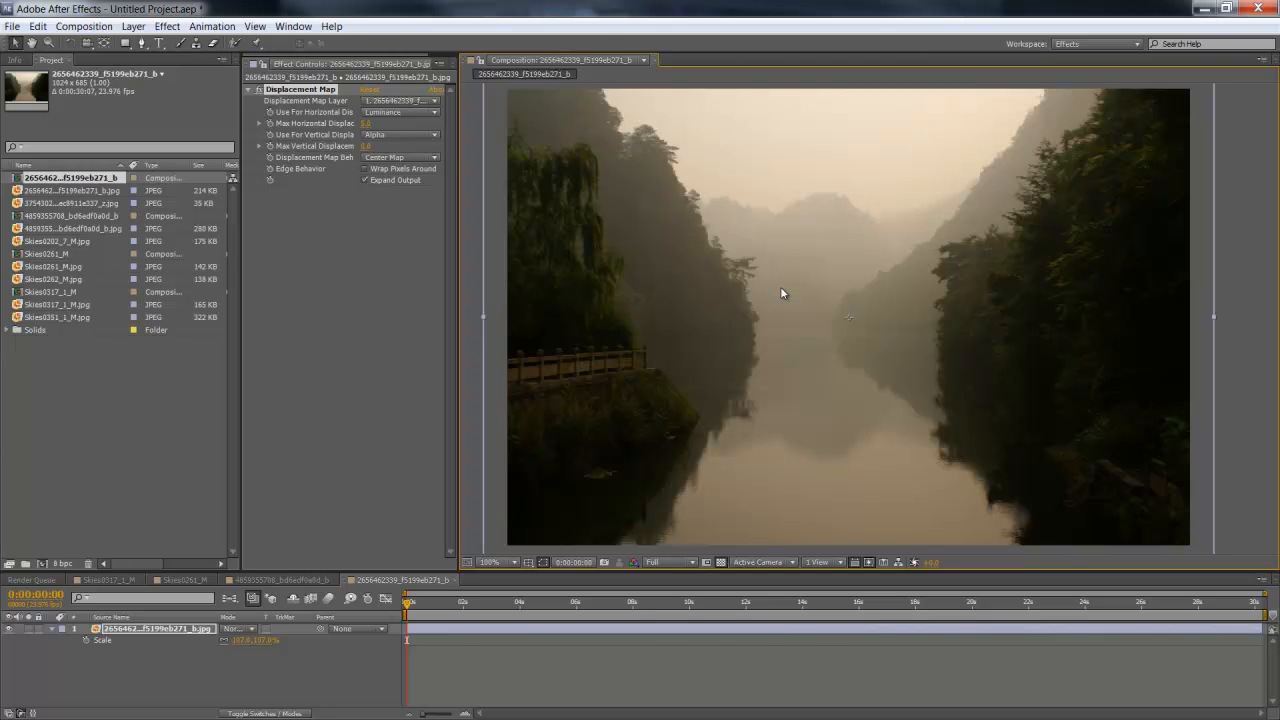
pyautogui.moveTo(700, 216)
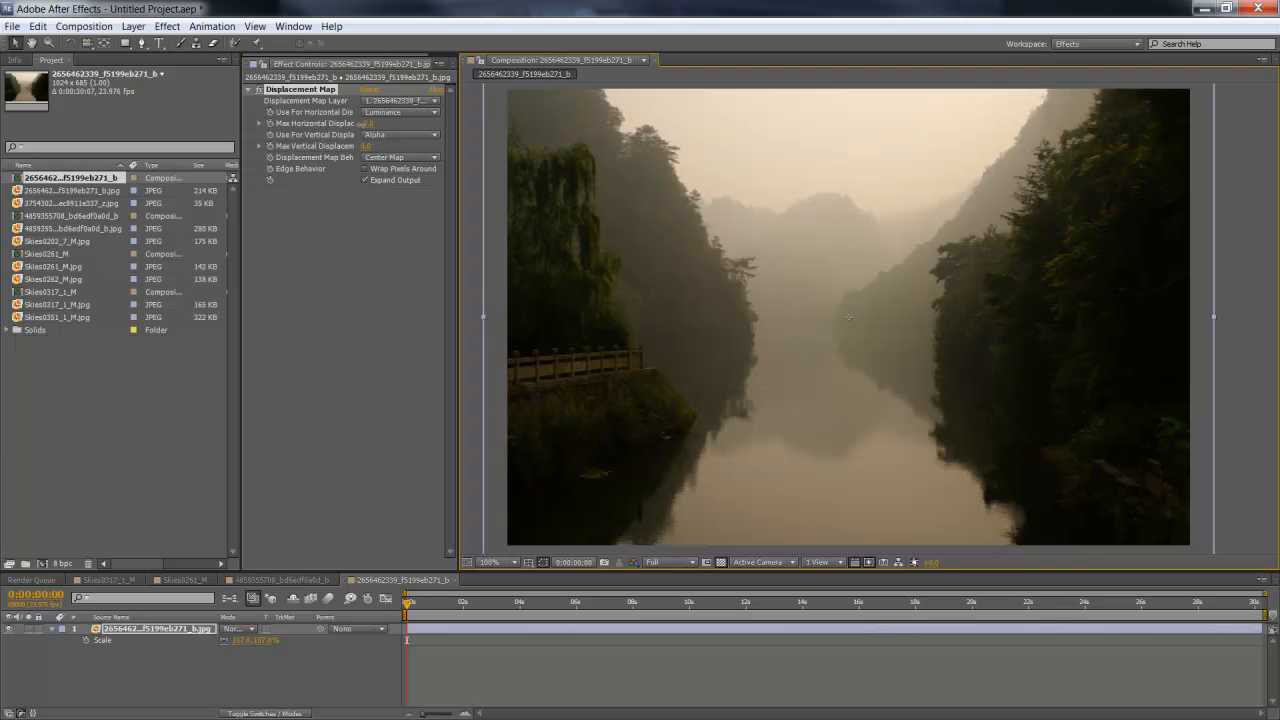
# Add a new adjustment layer above the river photo for the camera lens blur
pyautogui.click(132, 26)
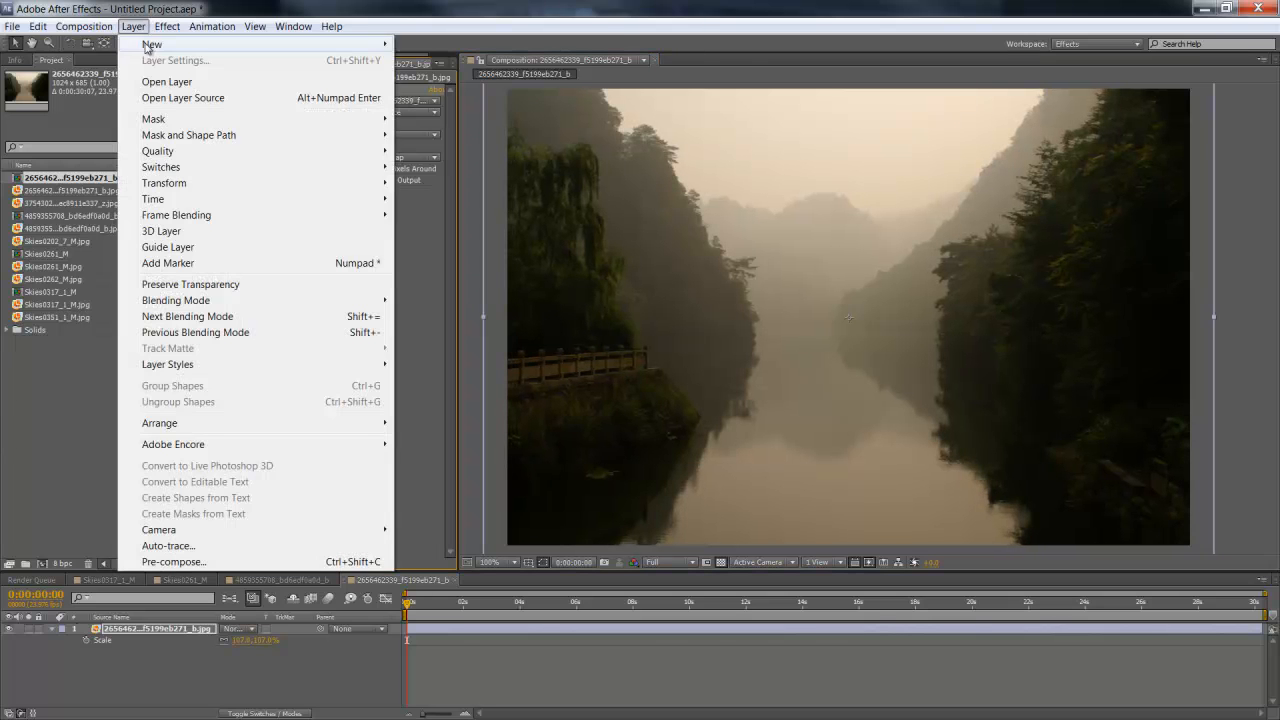
pyautogui.click(152, 44)
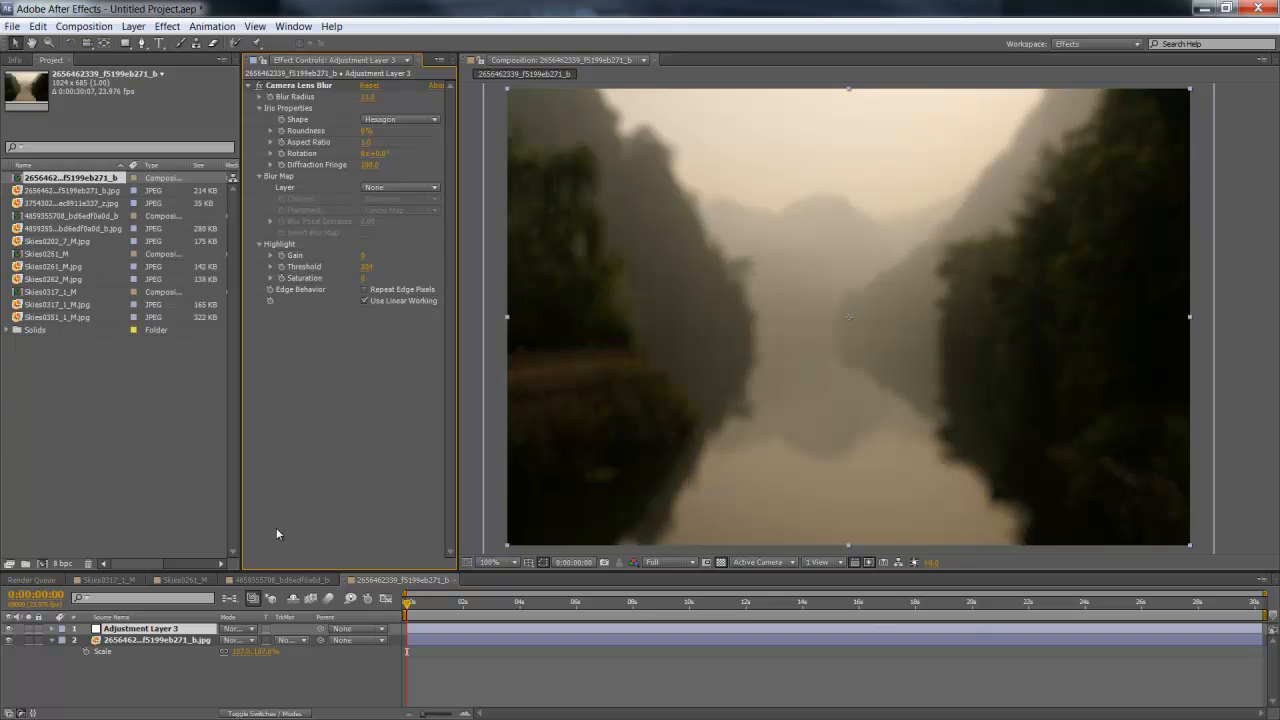
pyautogui.click(156, 640)
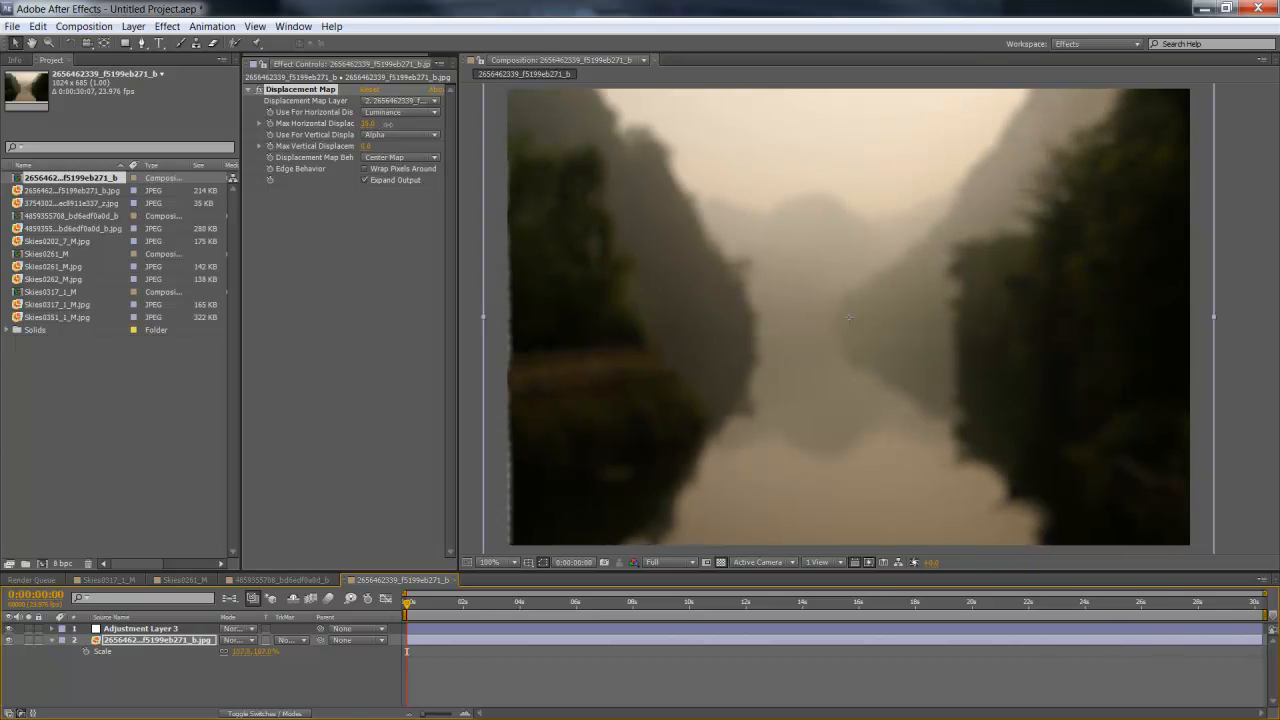
# Inspect the displaced edges and enable Wrap Pixels Around in the photo's Displacement Map
pyautogui.click(490, 560)
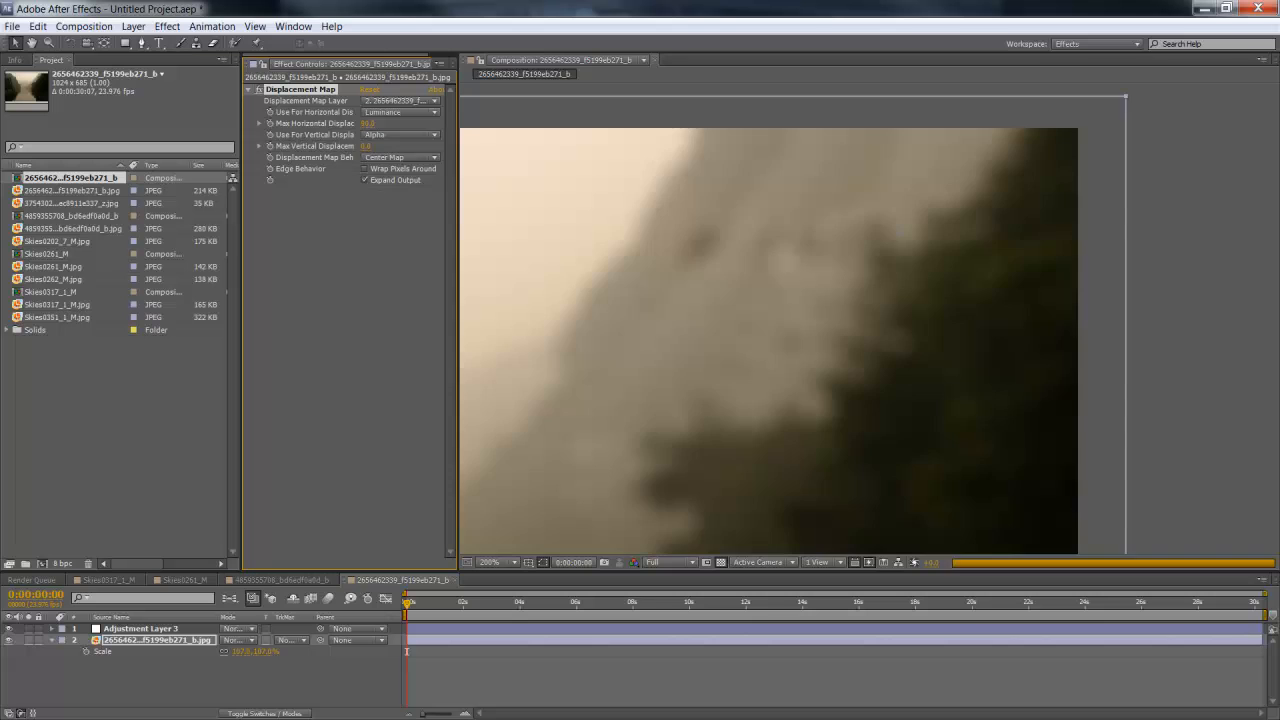
pyautogui.click(490, 560)
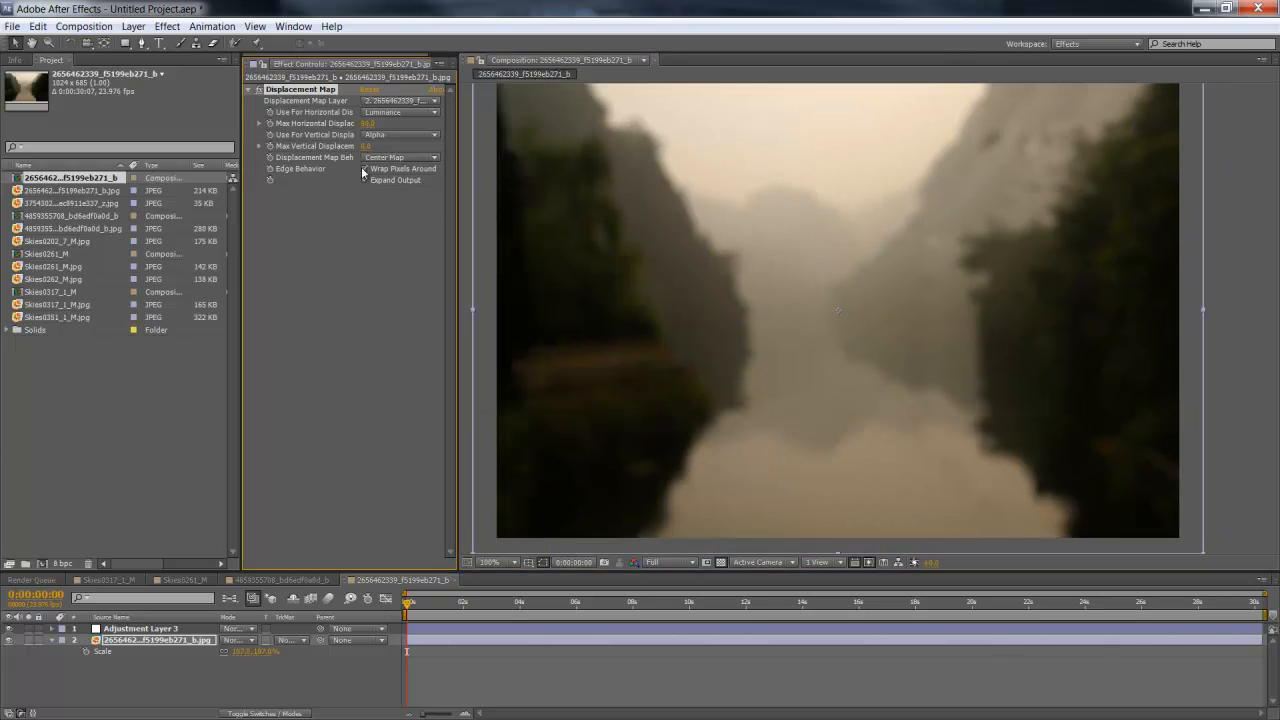
pyautogui.click(364, 180)
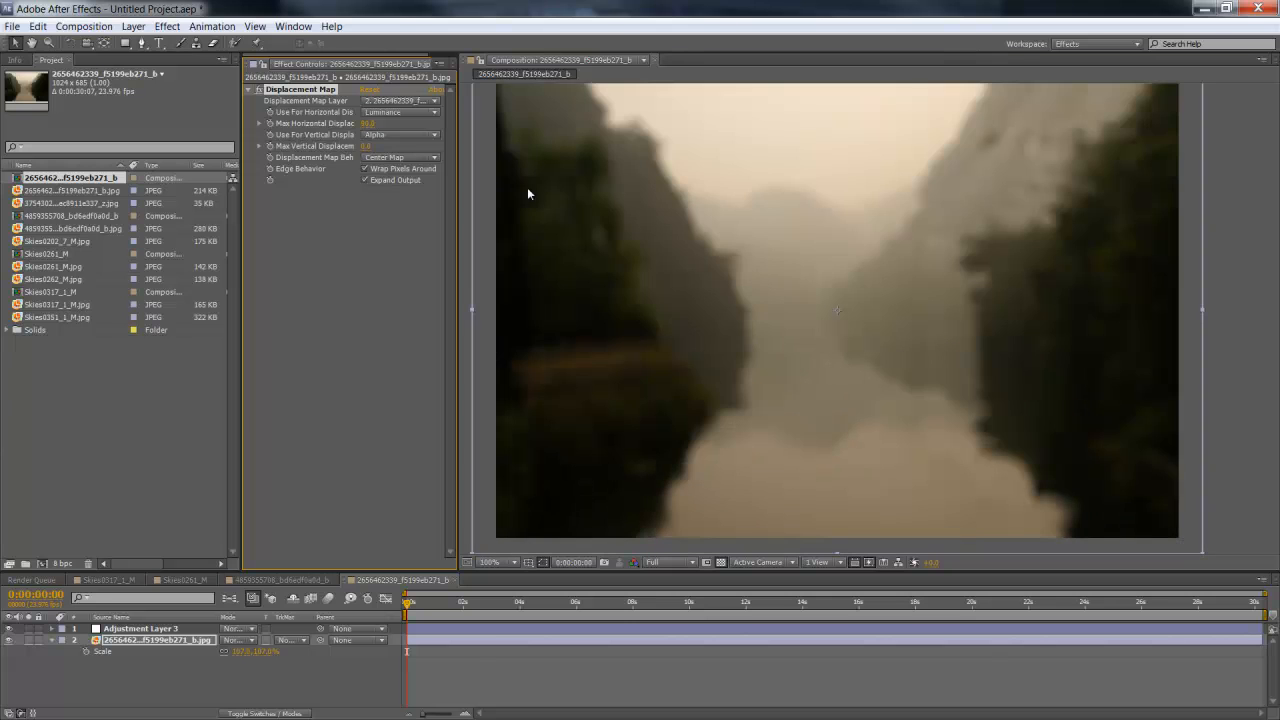
pyautogui.click(64, 204)
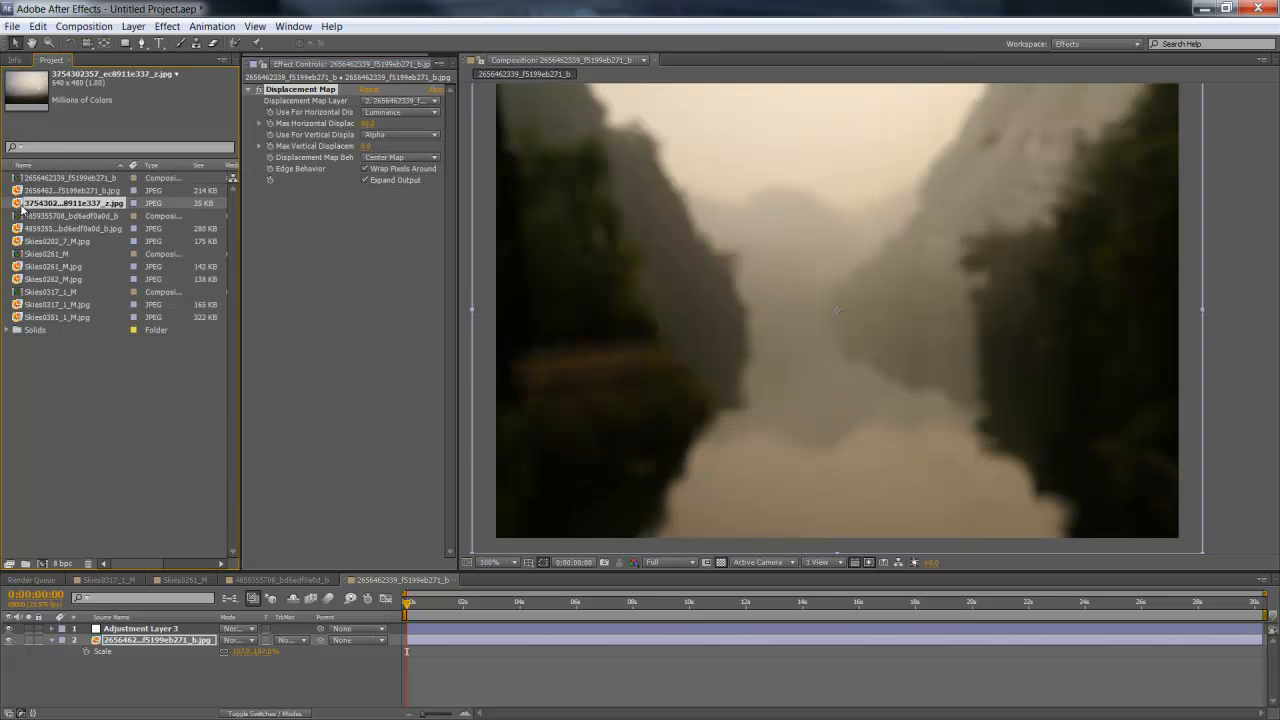
# Put the mountain meadow photo in a composition and apply a Displacement Map to it
pyautogui.click(70, 228)
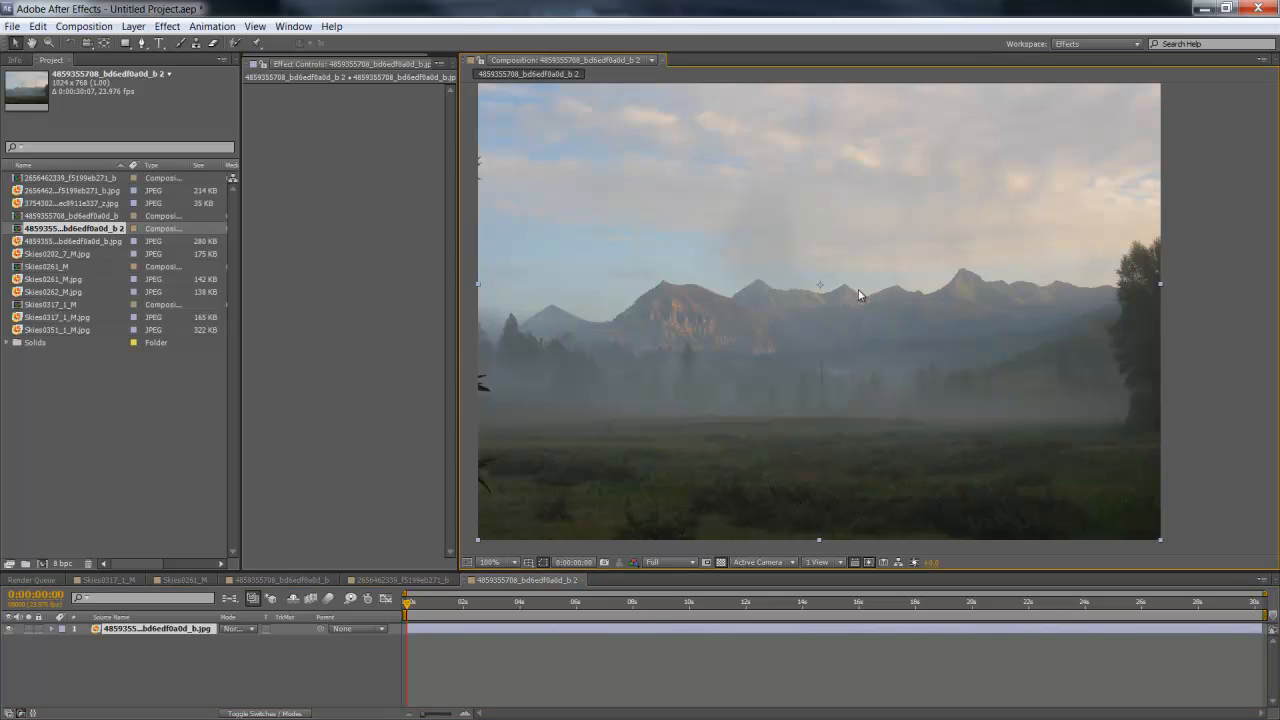
pyautogui.moveTo(846, 320)
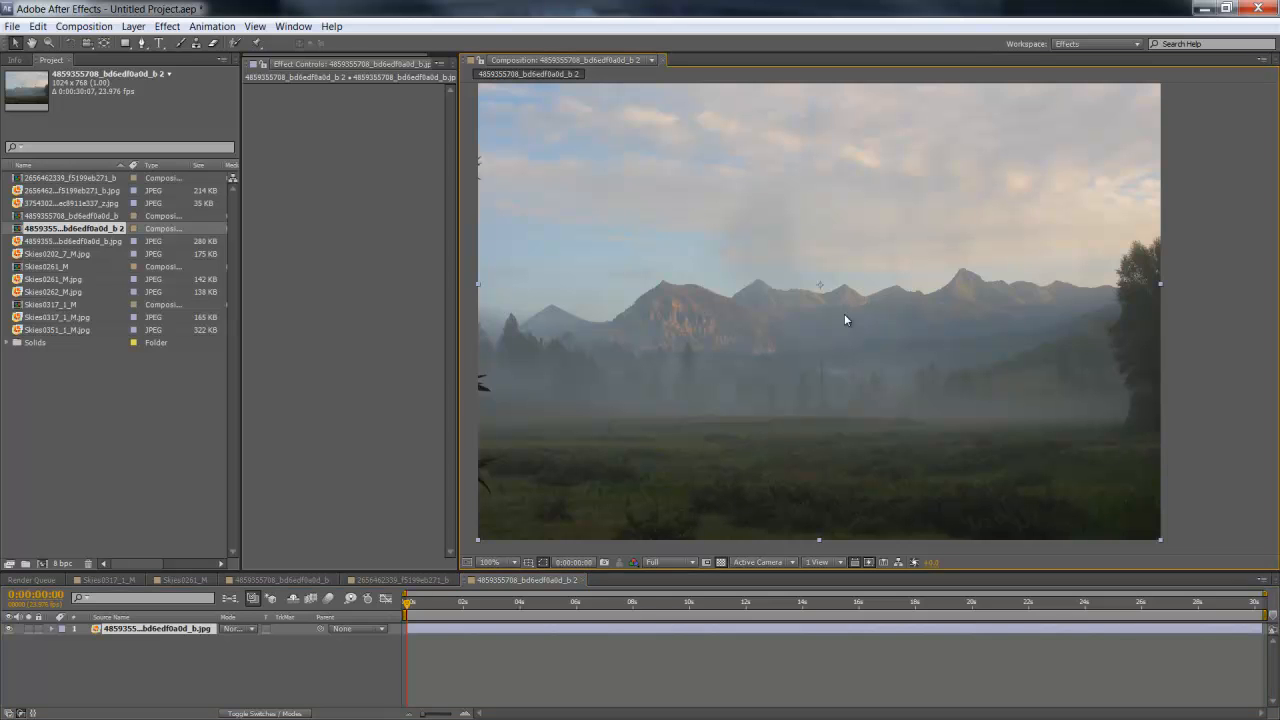
pyautogui.moveTo(880, 348)
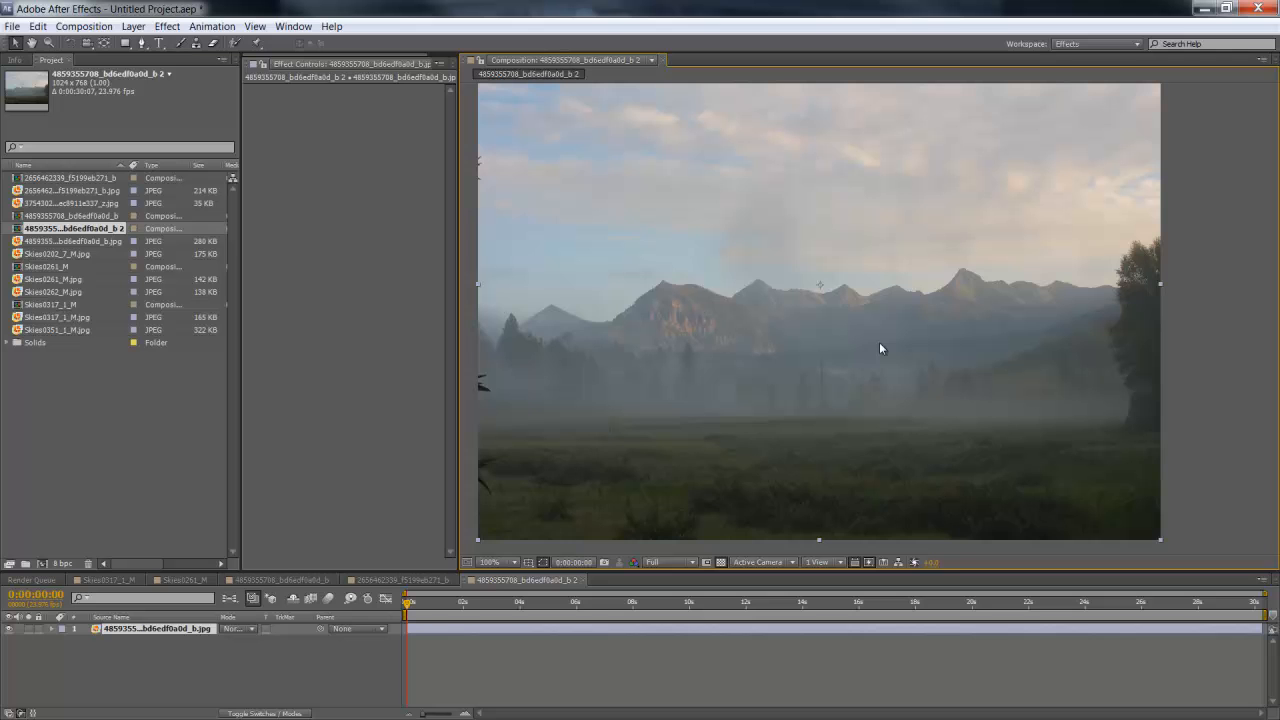
pyautogui.click(168, 26)
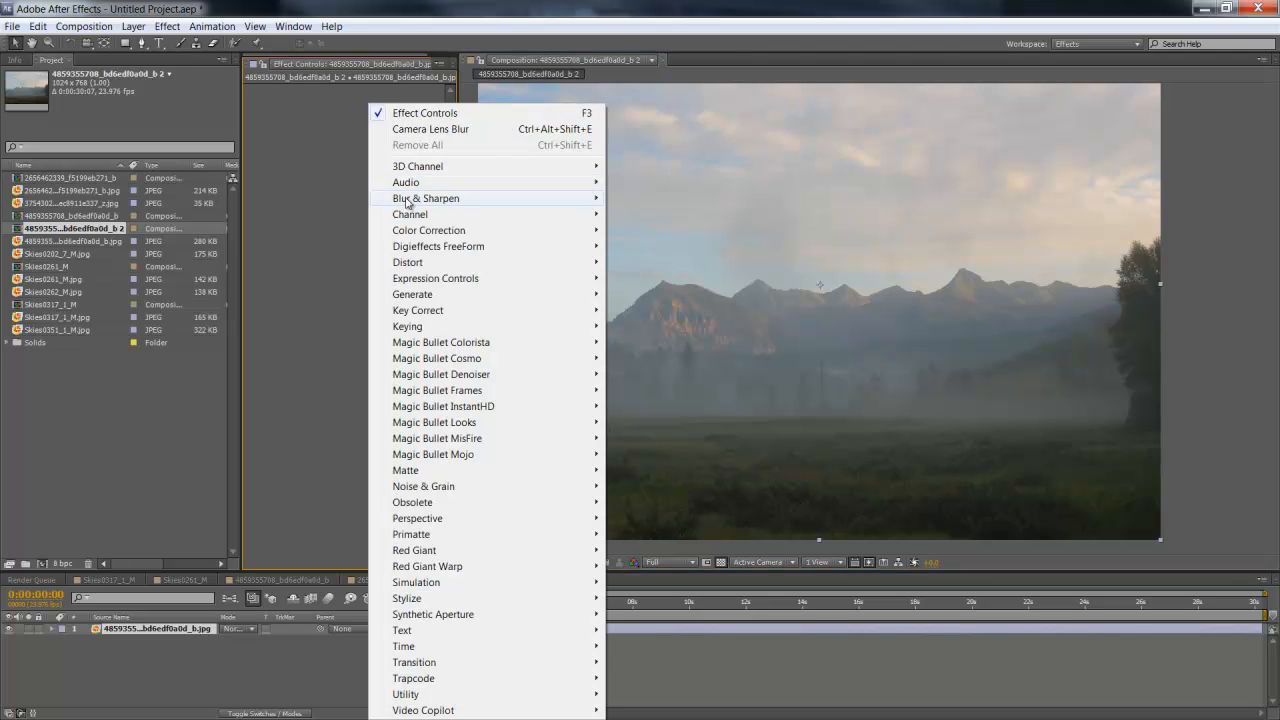
pyautogui.moveTo(408, 262)
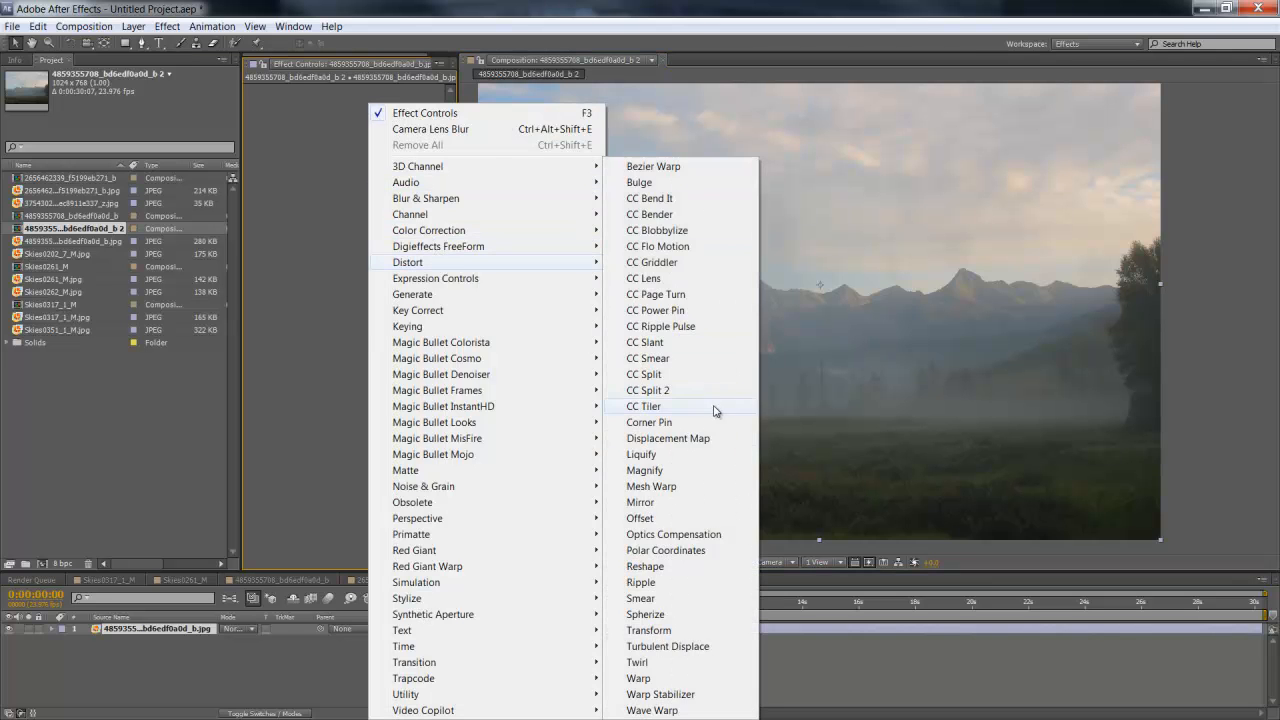
pyautogui.click(668, 438)
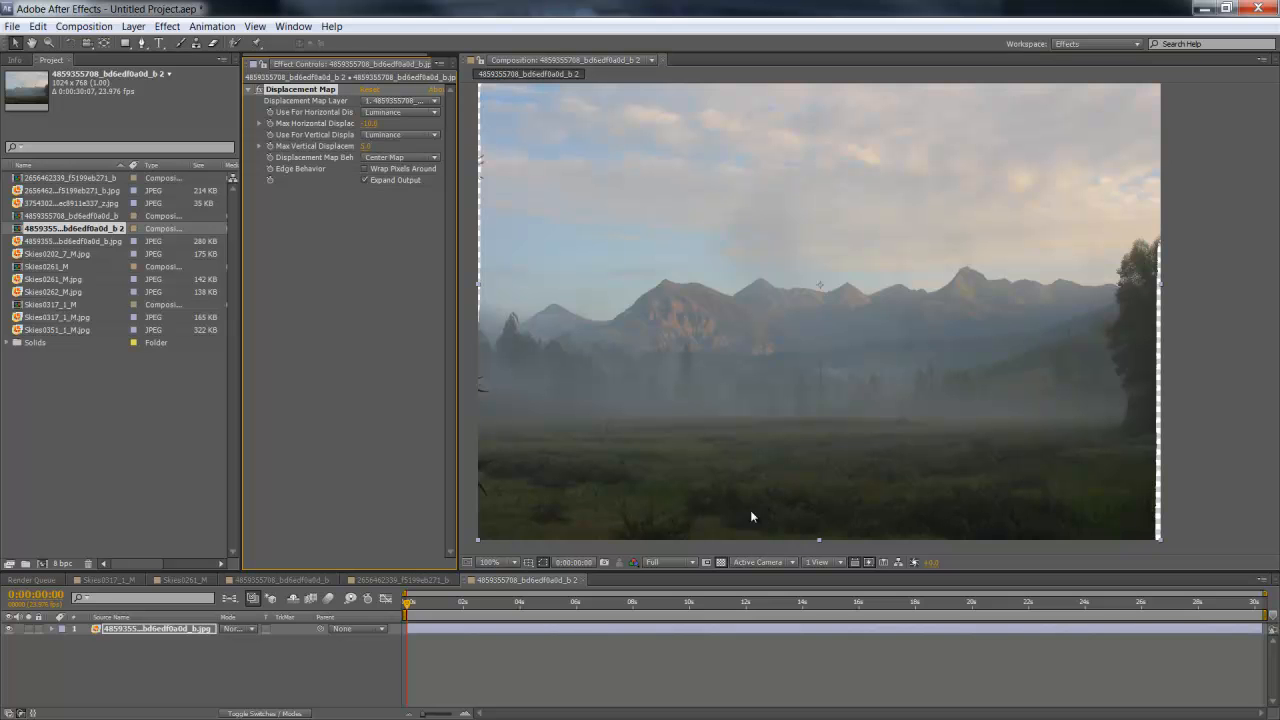
pyautogui.moveTo(378, 140)
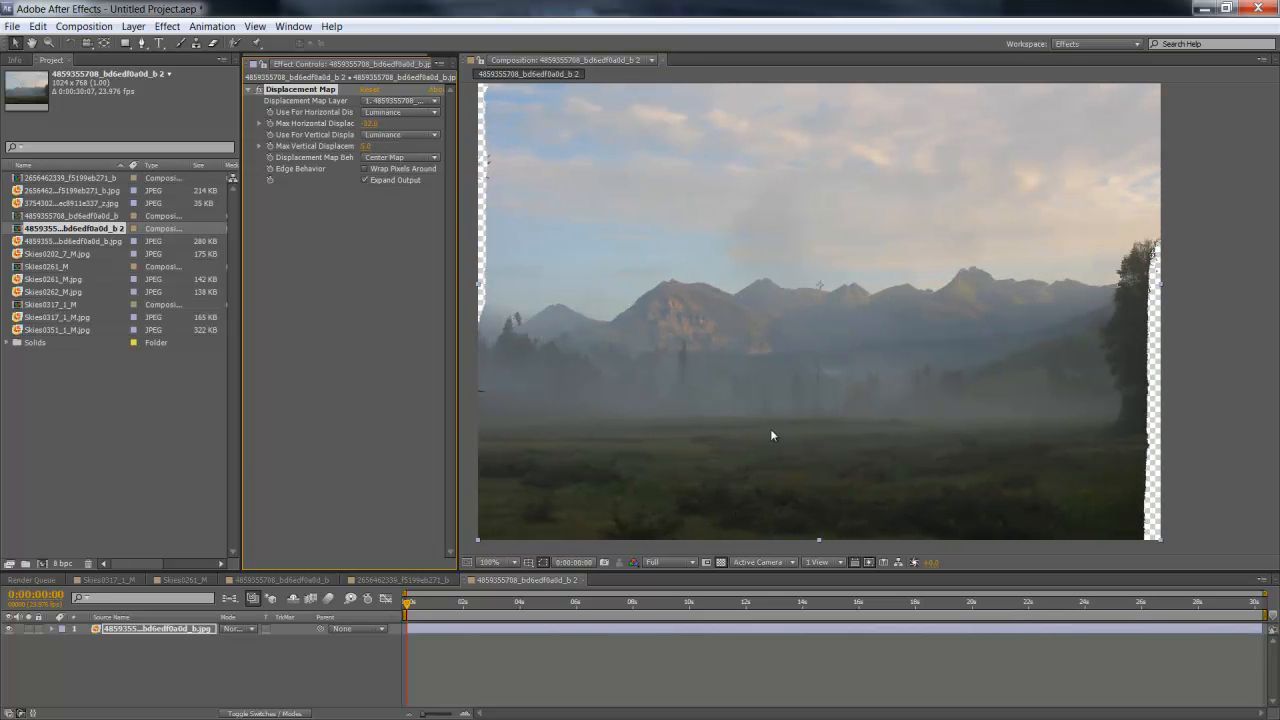
pyautogui.moveTo(692, 210)
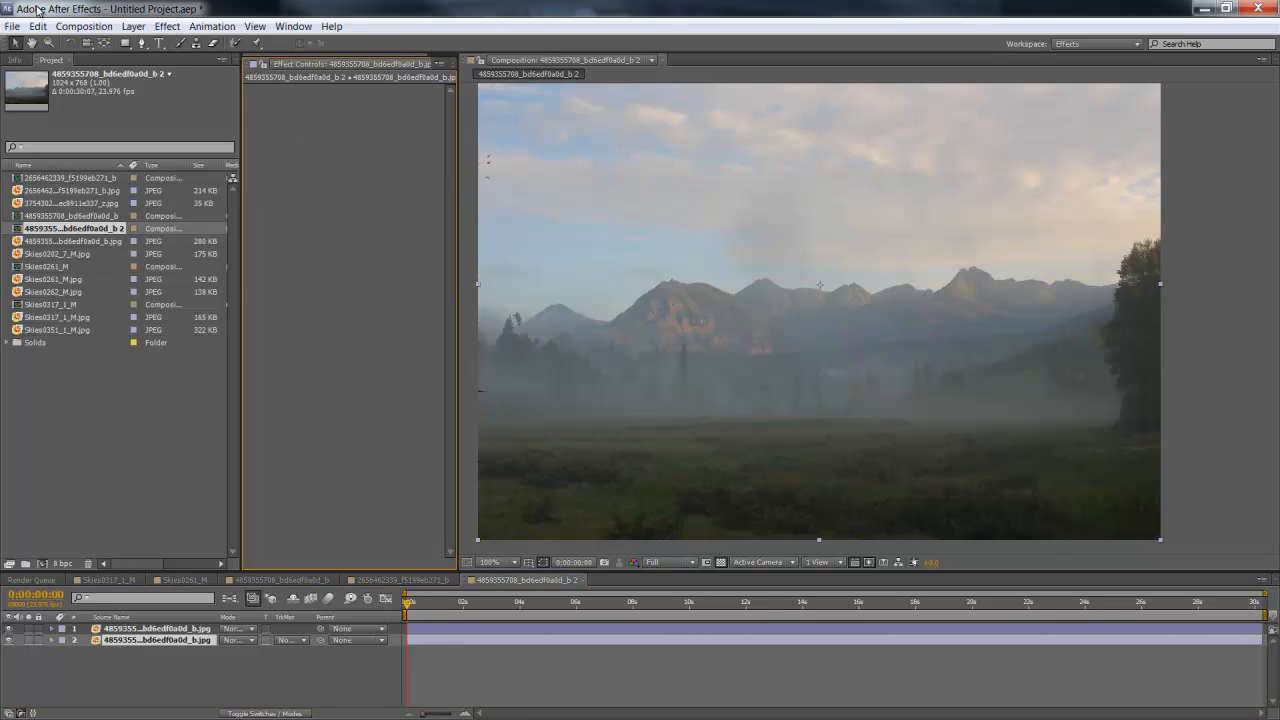
# Enter the meadow photo's pre-comp and apply a Curves color correction to it
pyautogui.click(132, 26)
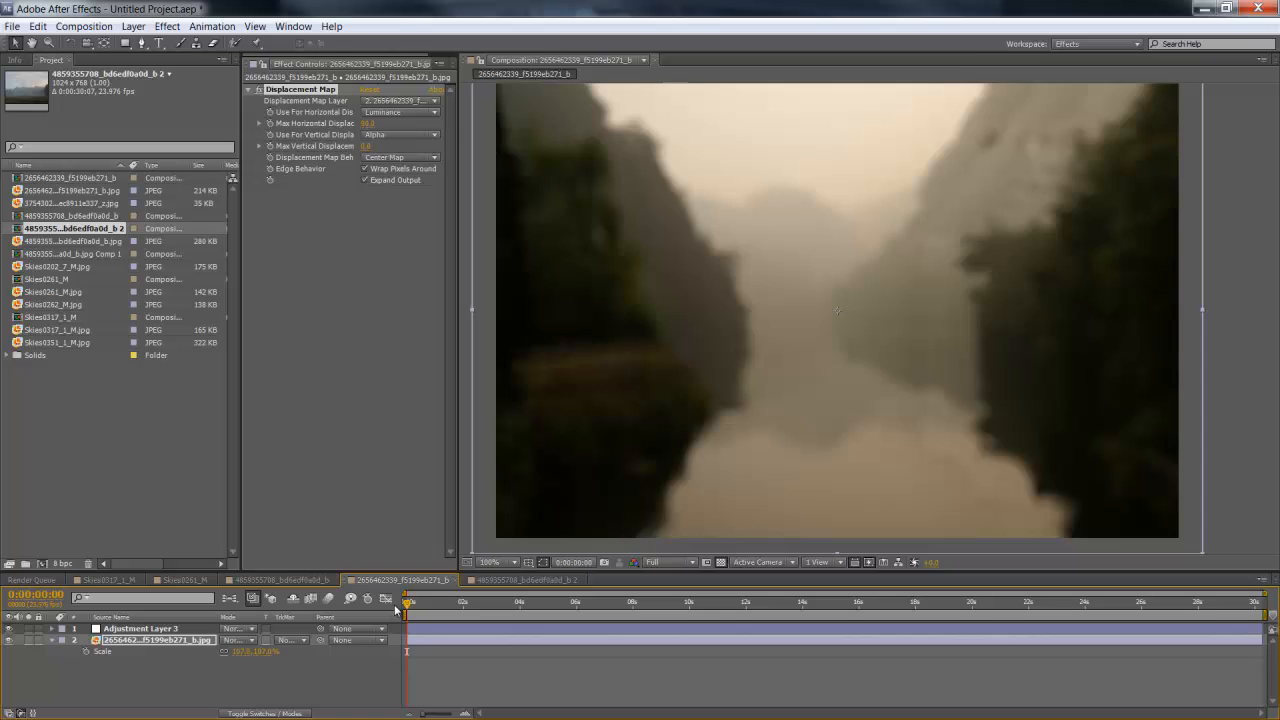
pyautogui.click(672, 580)
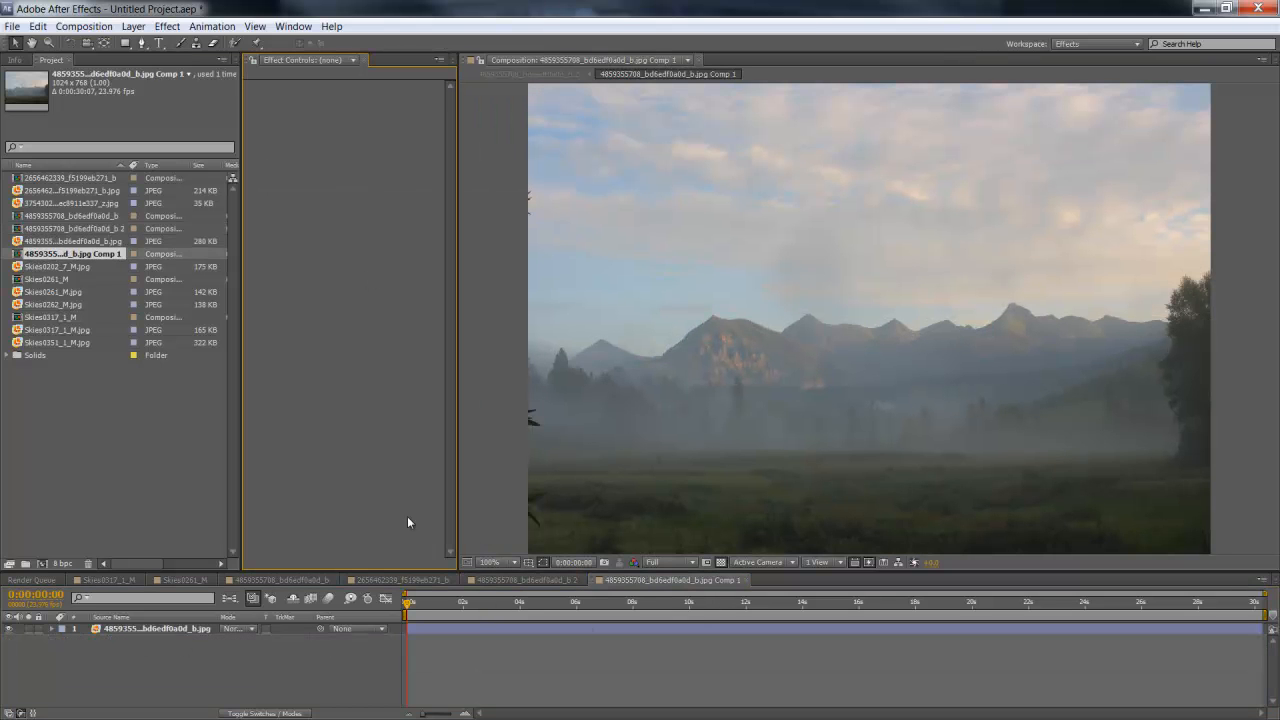
pyautogui.click(168, 26)
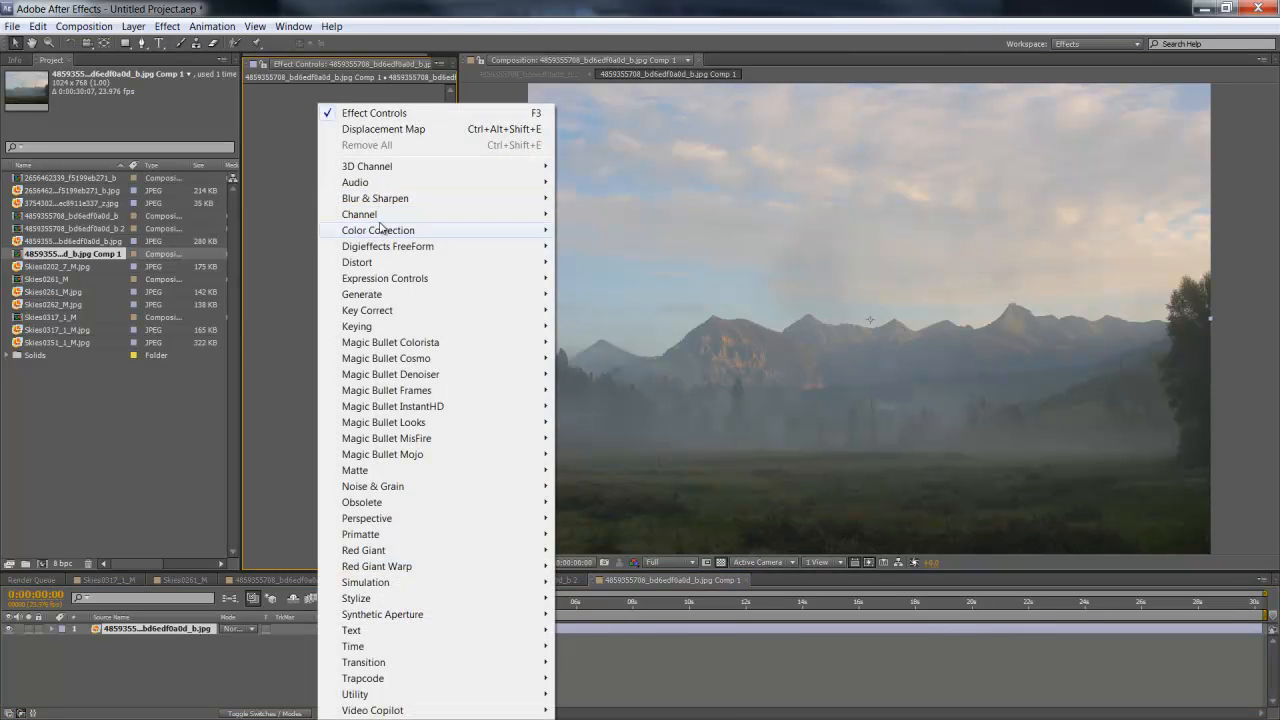
pyautogui.click(378, 230)
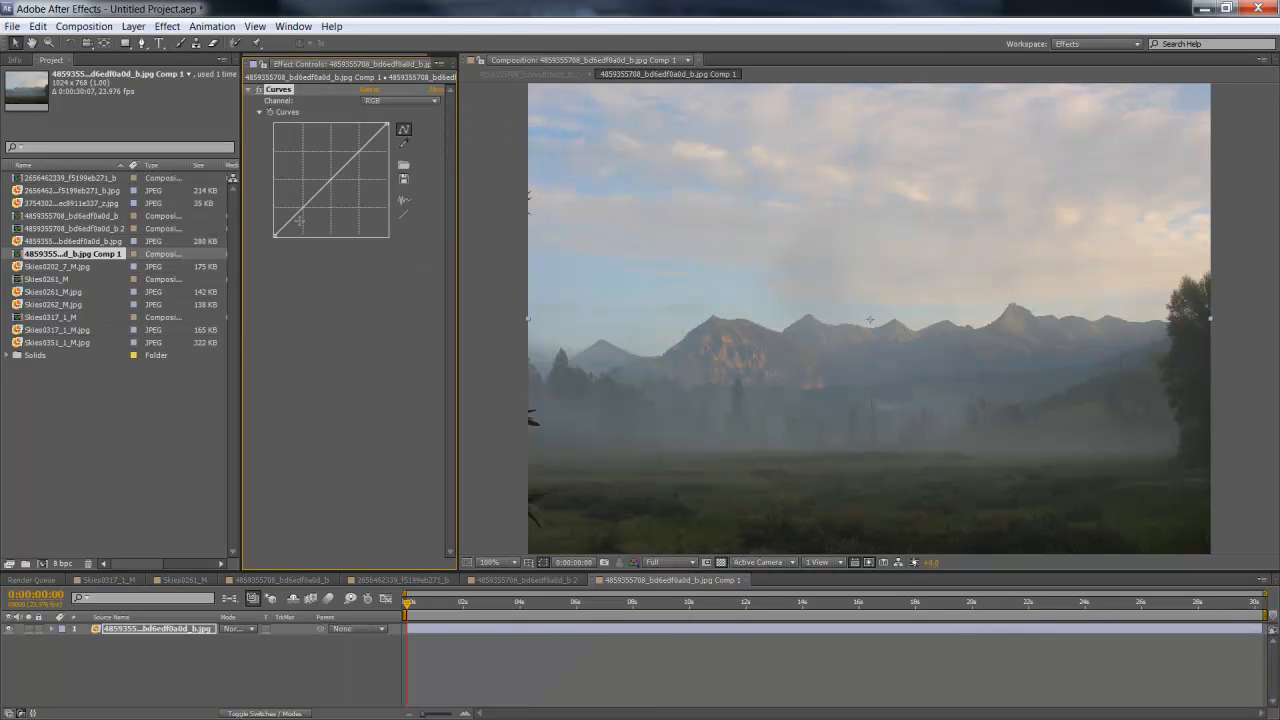
# Shape the curve so the highlights and sky wash out to white
pyautogui.moveTo(300, 220); pyautogui.dragTo(284, 242)
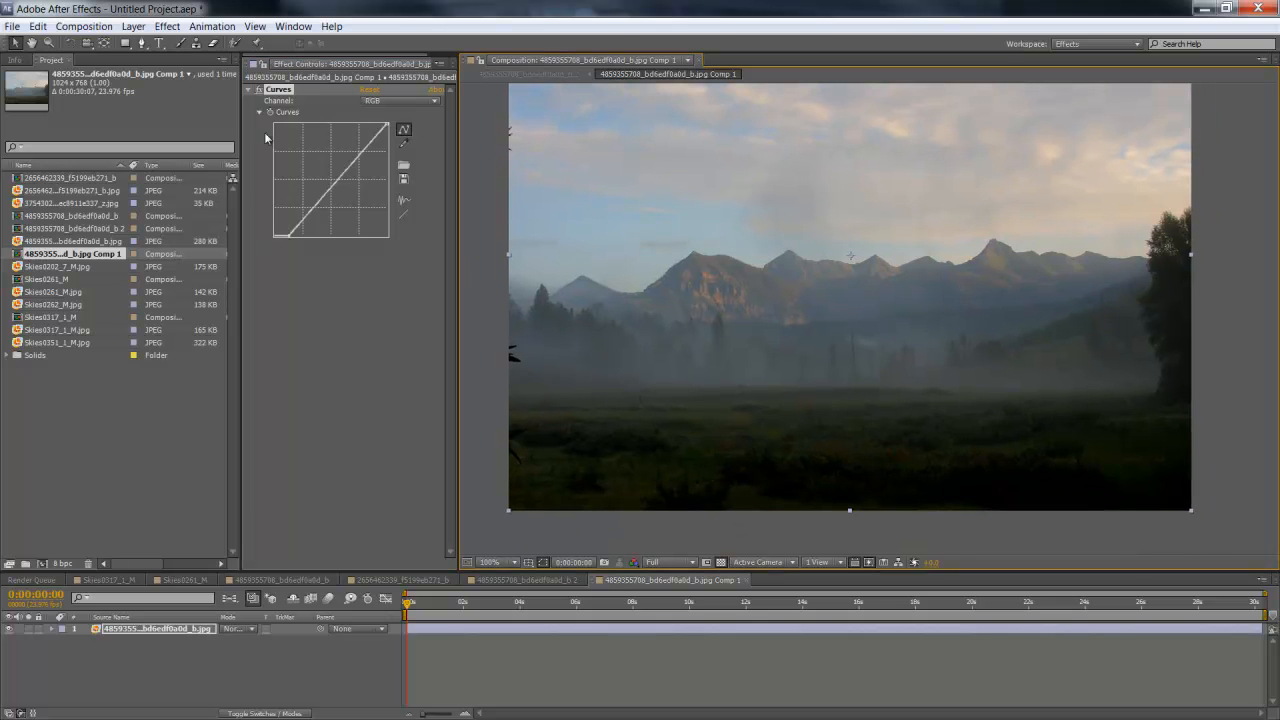
pyautogui.moveTo(330, 184); pyautogui.dragTo(328, 172)
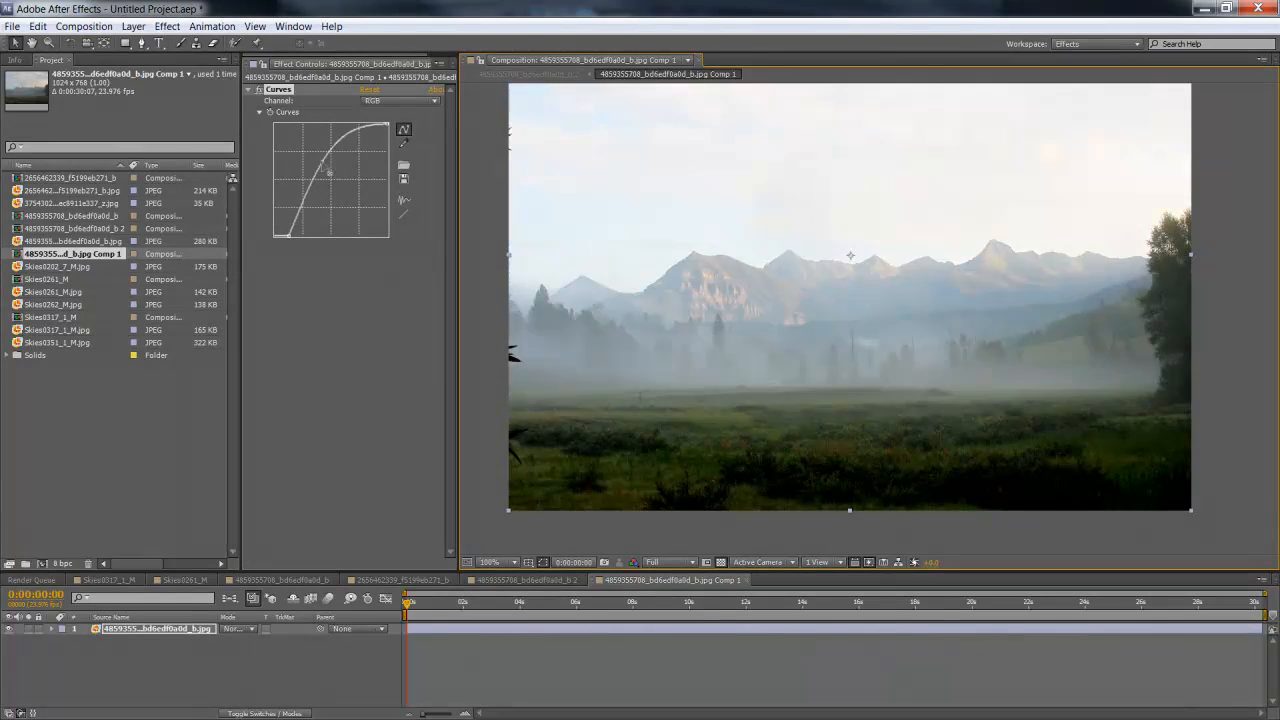
pyautogui.moveTo(328, 172); pyautogui.dragTo(322, 166)
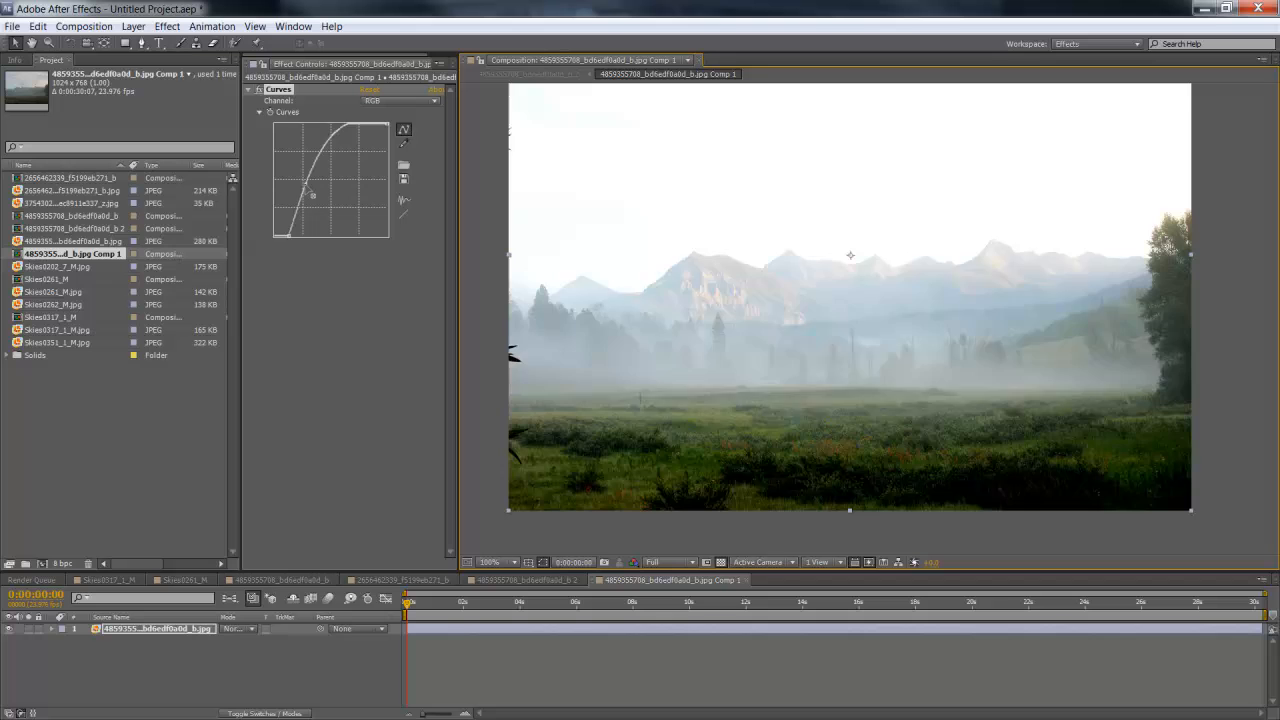
pyautogui.moveTo(312, 194); pyautogui.dragTo(308, 192)
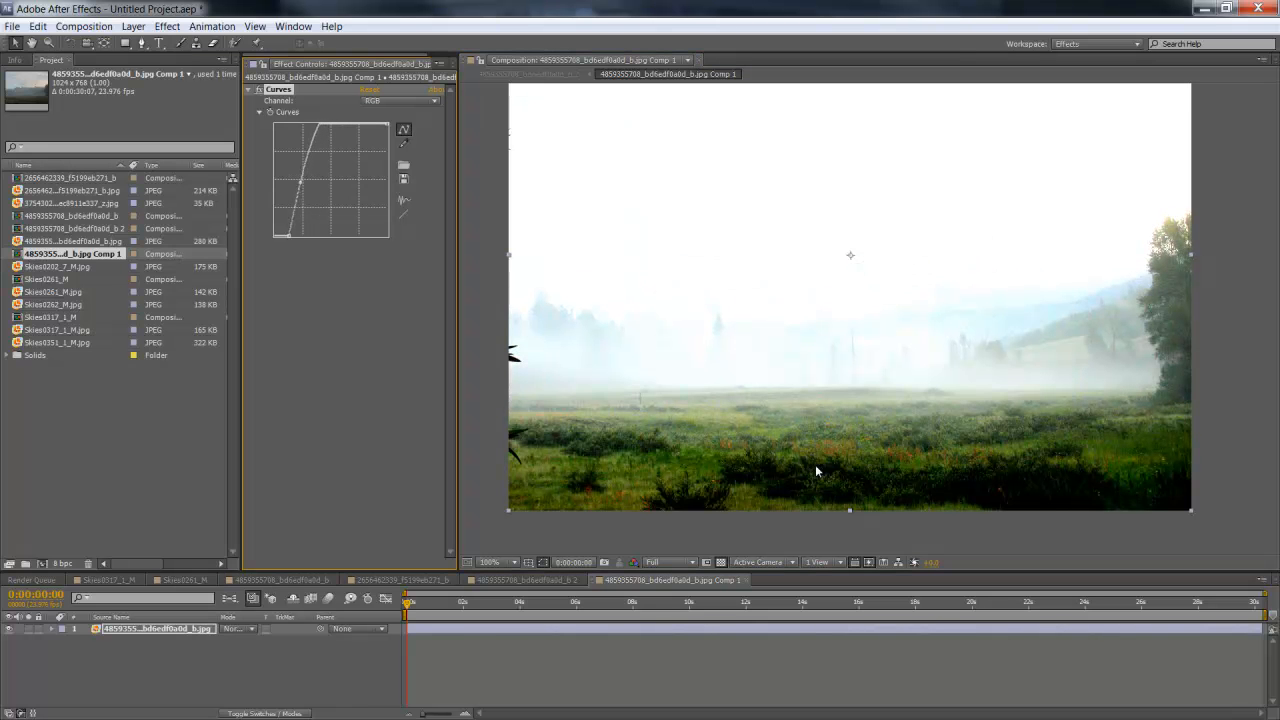
pyautogui.moveTo(296, 184); pyautogui.dragTo(300, 180)
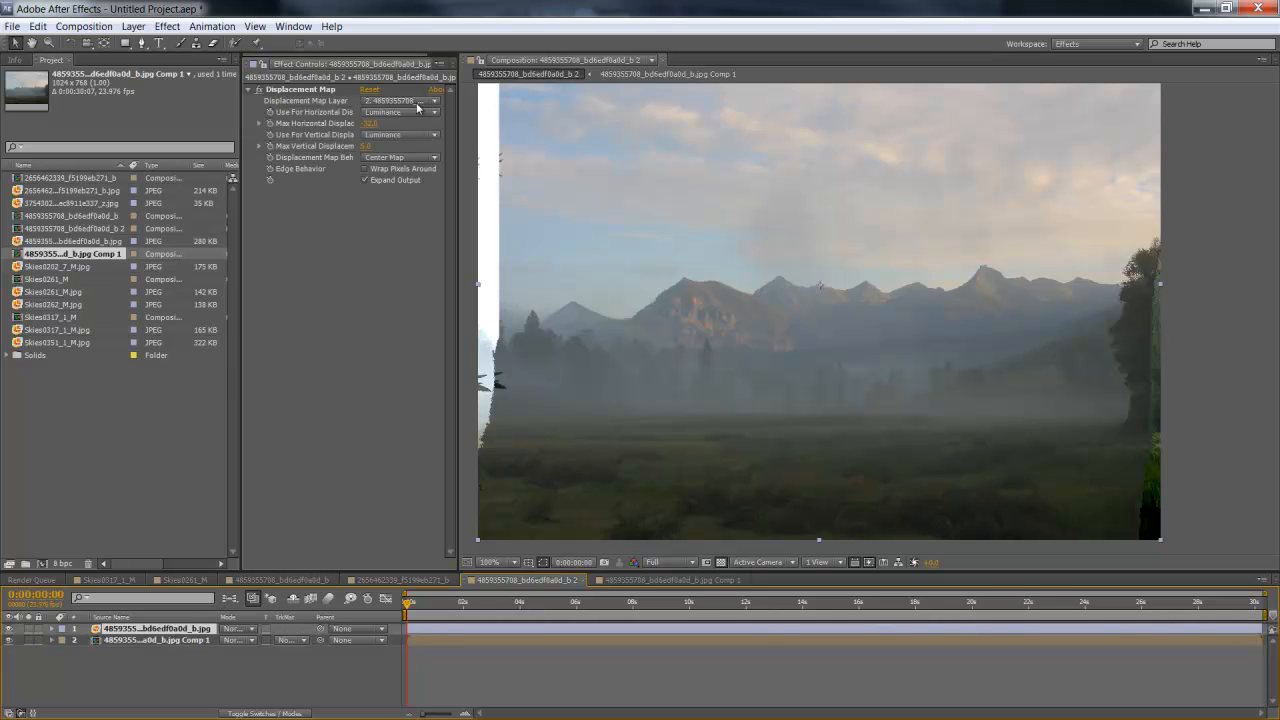
# Set the Displacement Map Layer to the Curves pre-comp (Comp 1)
pyautogui.click(398, 100)
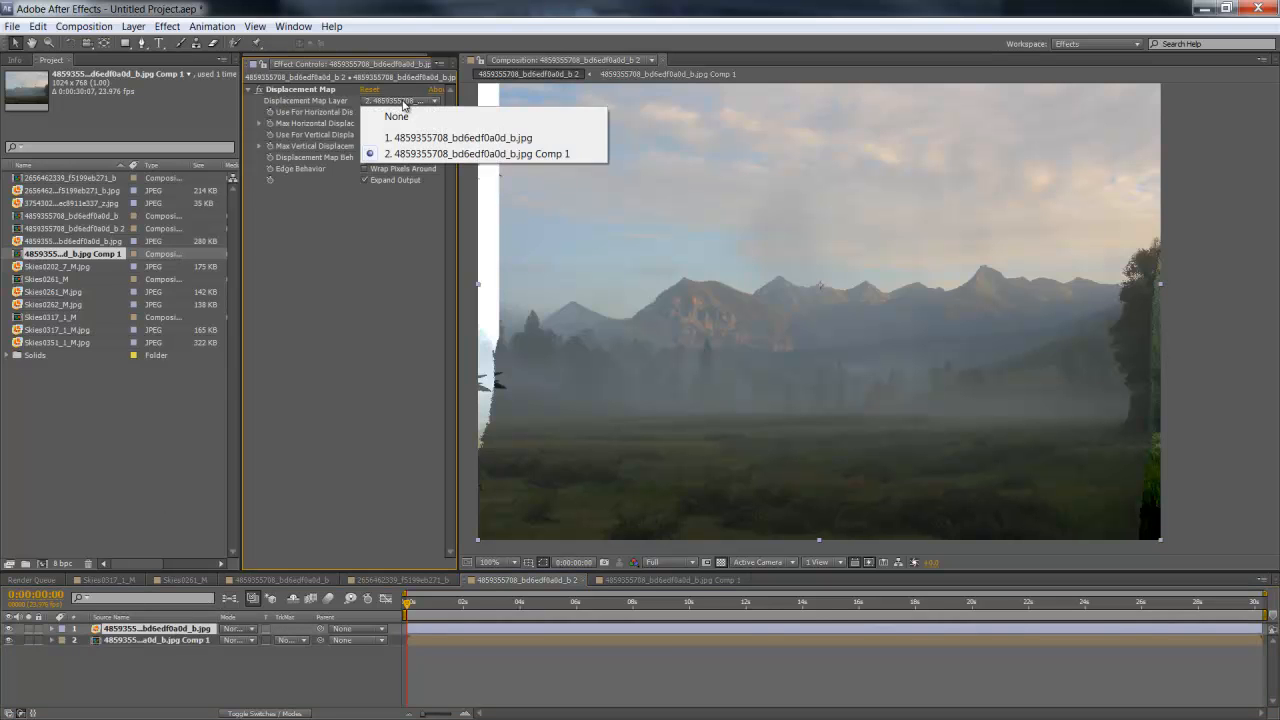
pyautogui.click(476, 152)
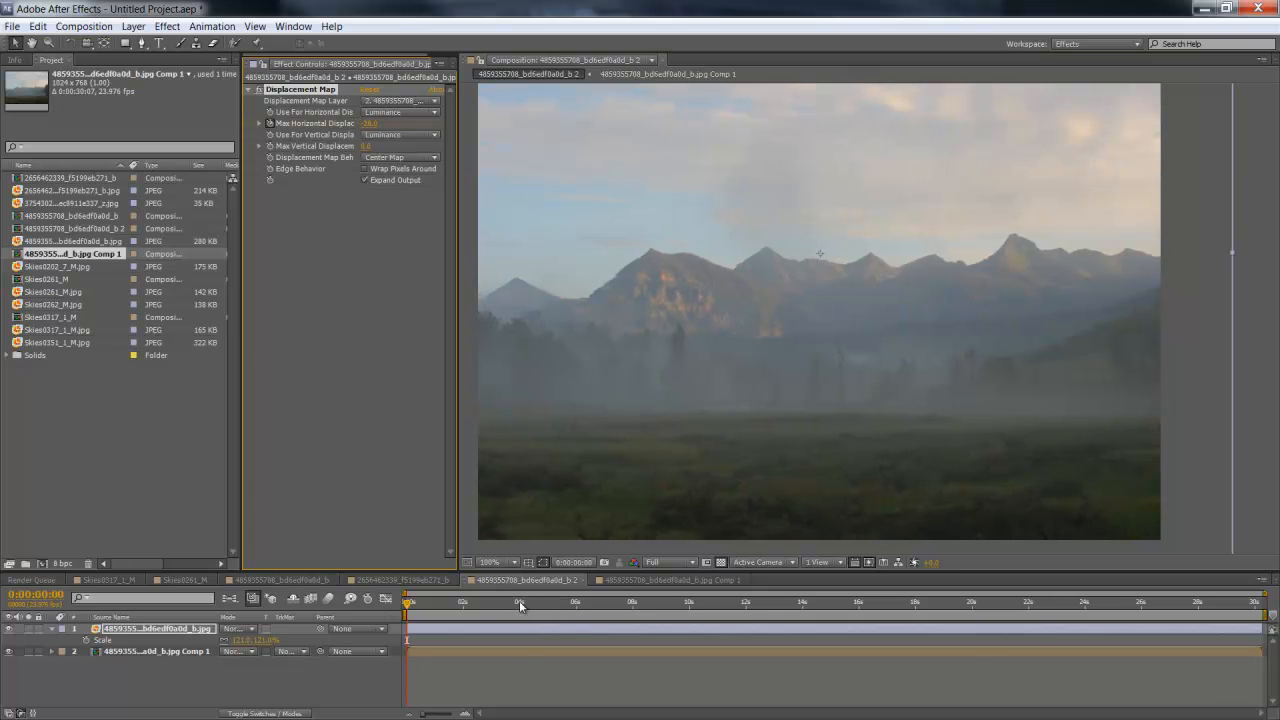
# Keyframe the map layer's Position at the start and slide it sideways for a later keyframe
pyautogui.click(520, 600)
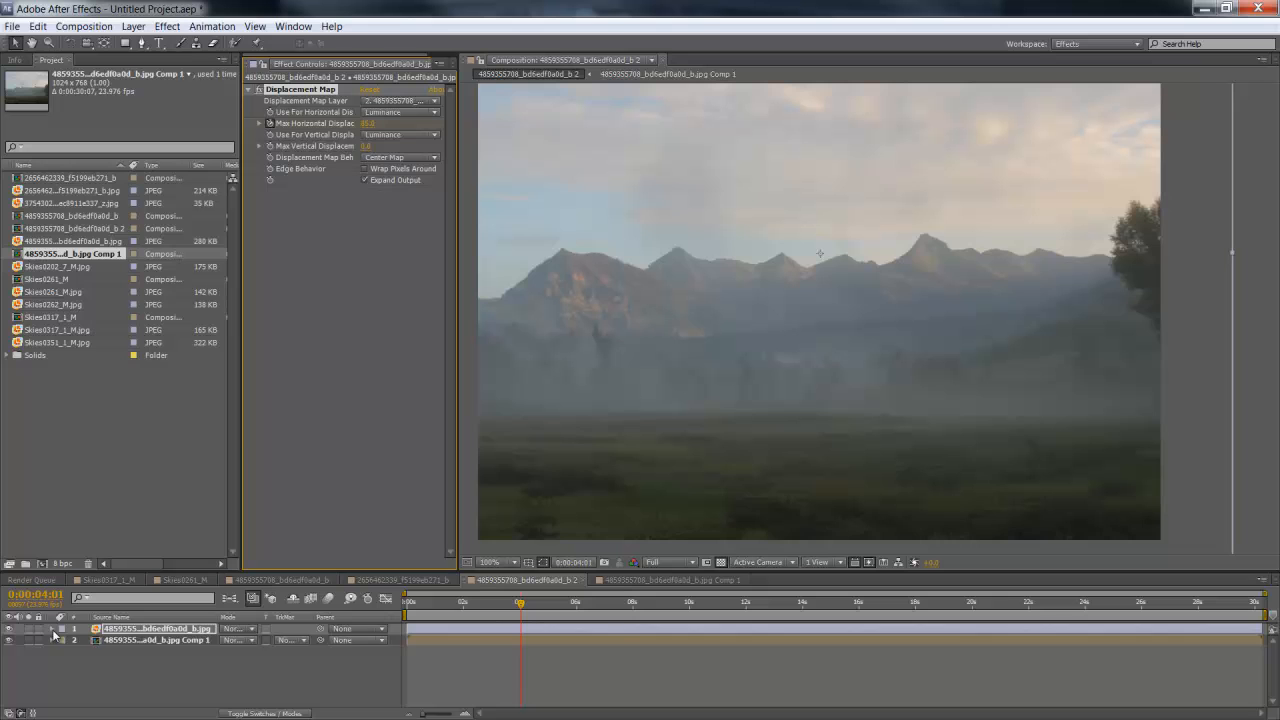
pyautogui.click(52, 628)
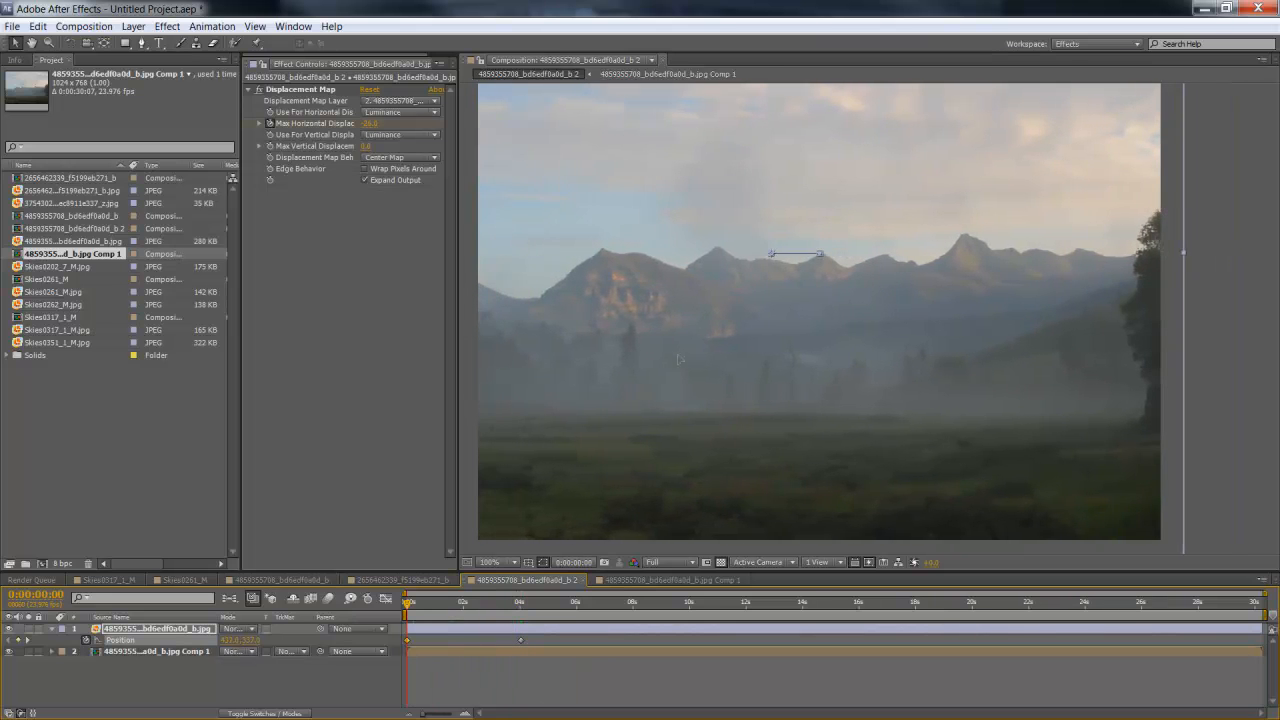
pyautogui.moveTo(408, 600); pyautogui.dragTo(520, 600)
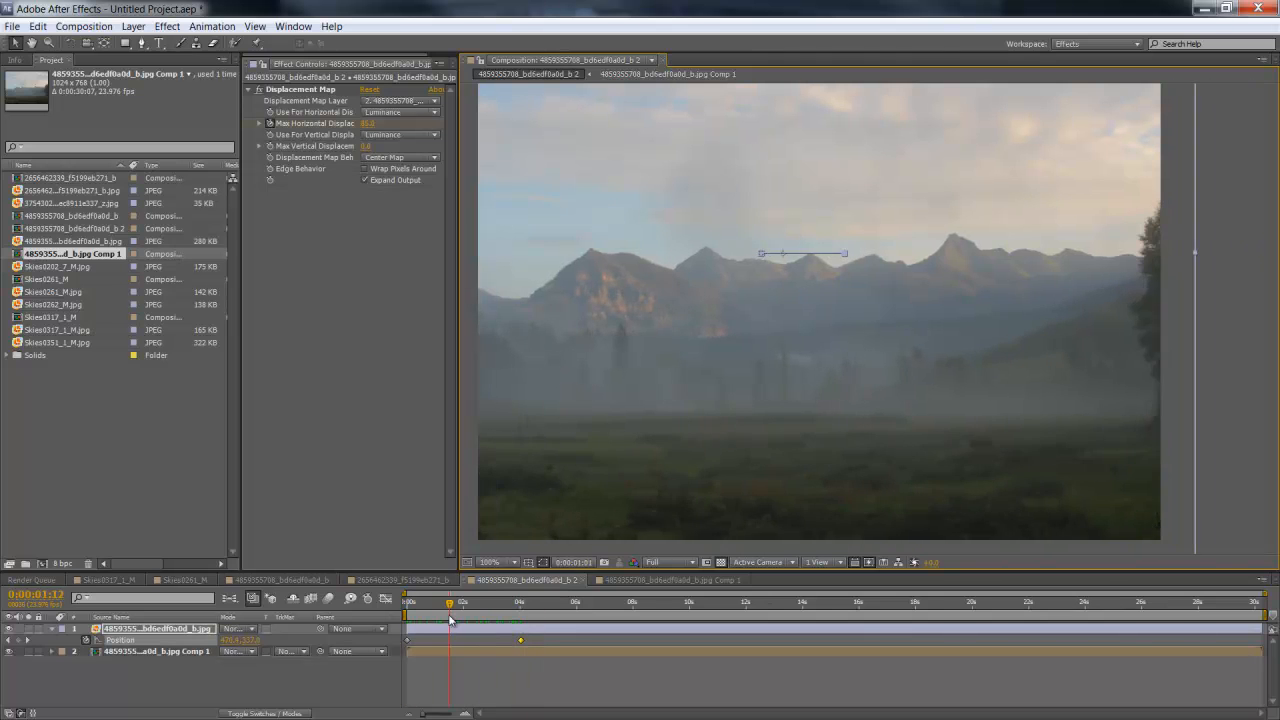
# Scrub through time to check the parallax motion, comparing against the canyon composition
pyautogui.click(408, 602)
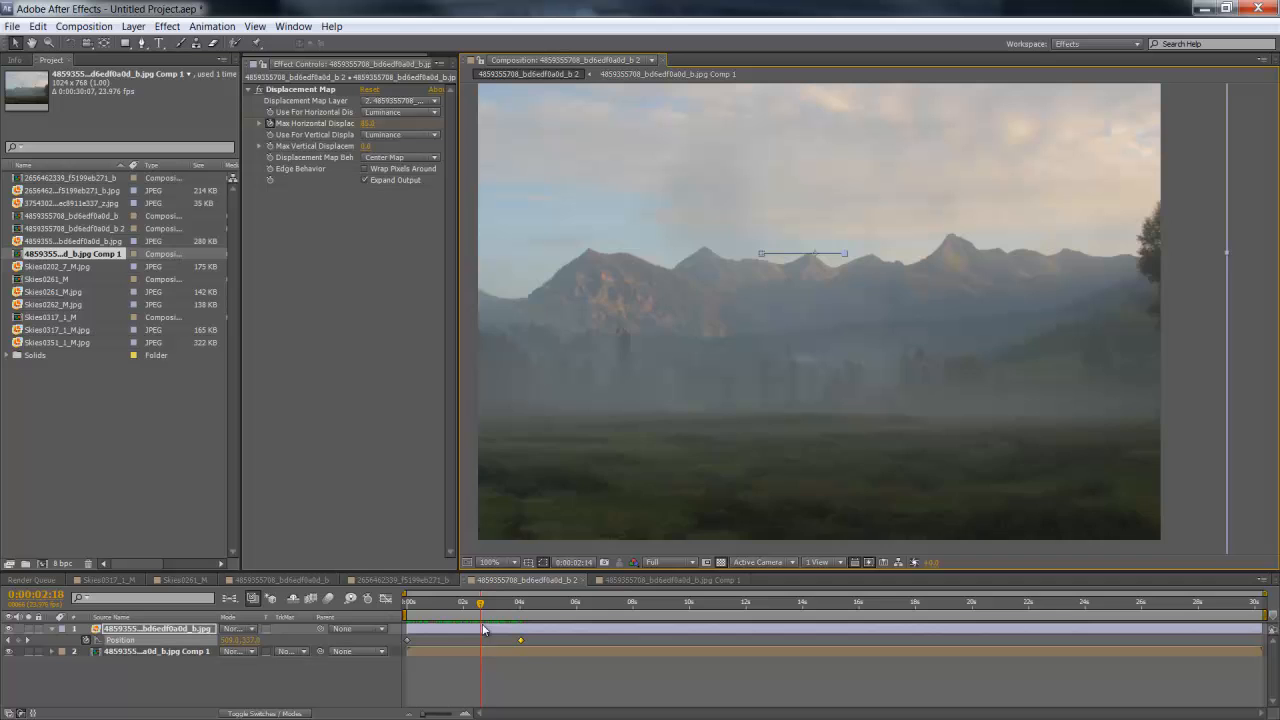
pyautogui.click(400, 580)
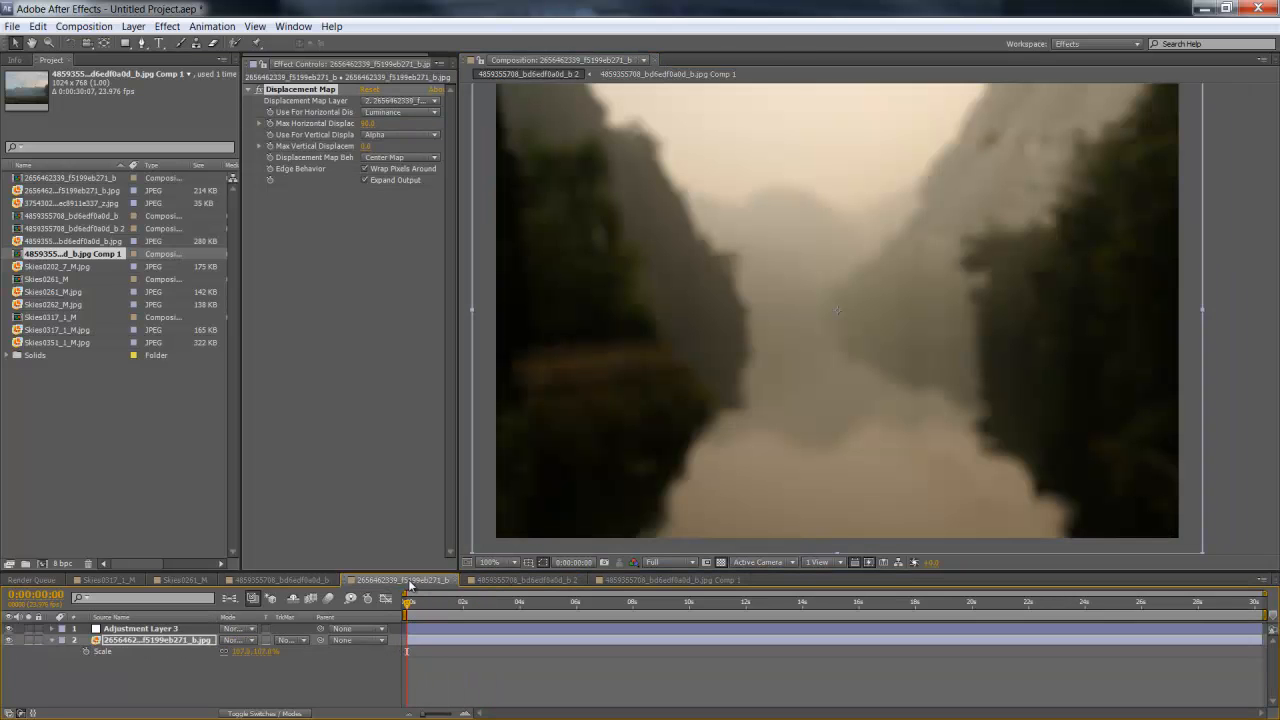
pyautogui.click(524, 580)
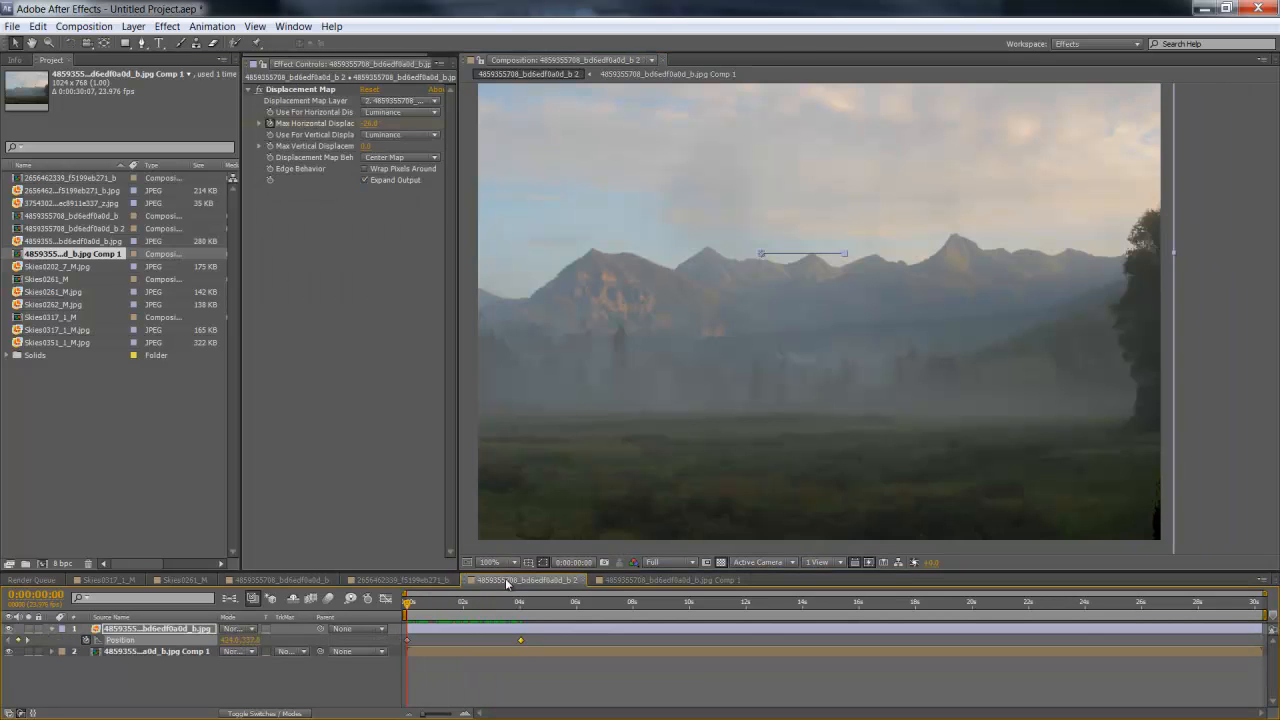